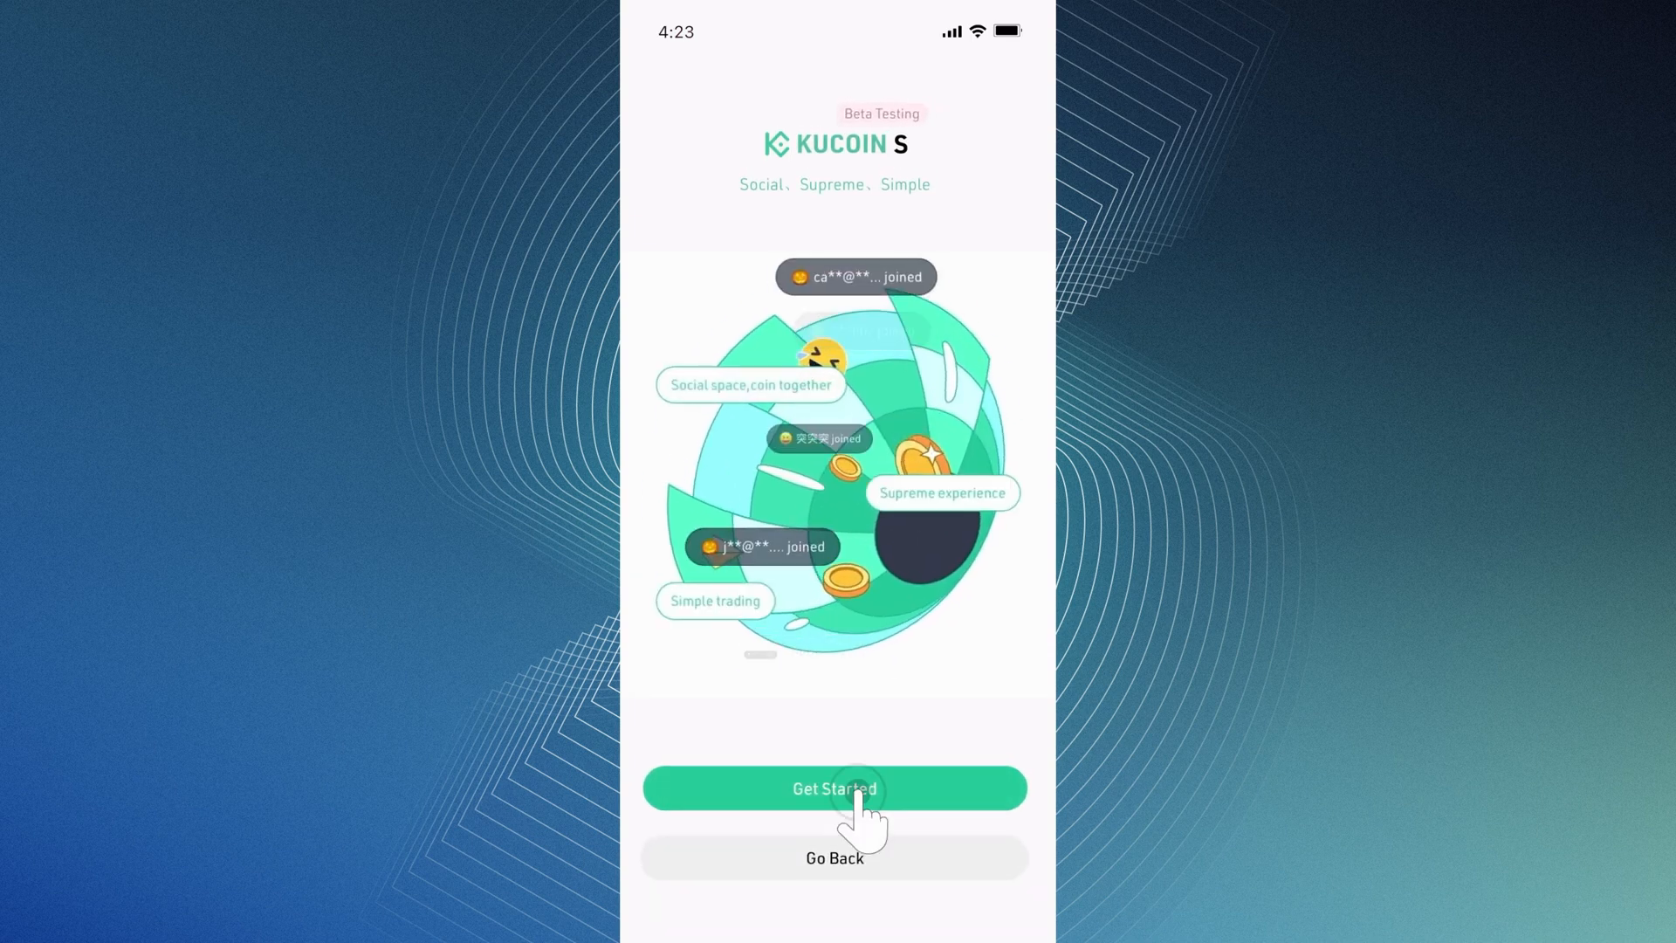
- Enter past Get Started, view the Weekly Portfolio Profit rankings, then open the Forbes source page
{"action": "left_click", "coordinate": [834, 789]}
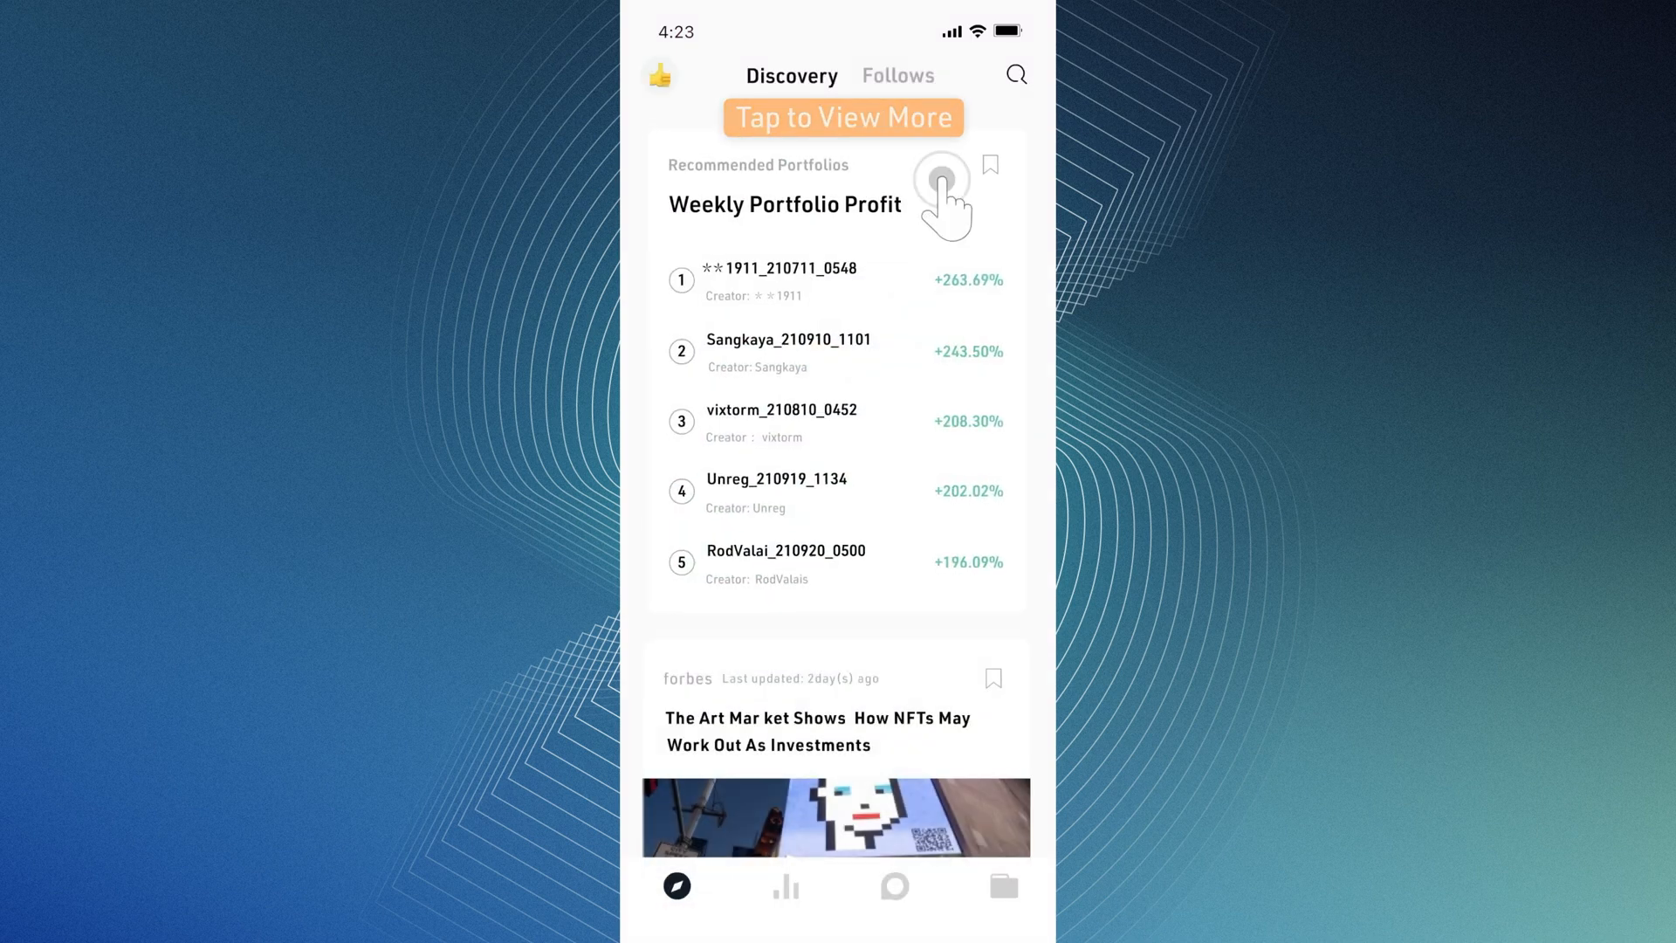
{"action": "left_click", "coordinate": [942, 178]}
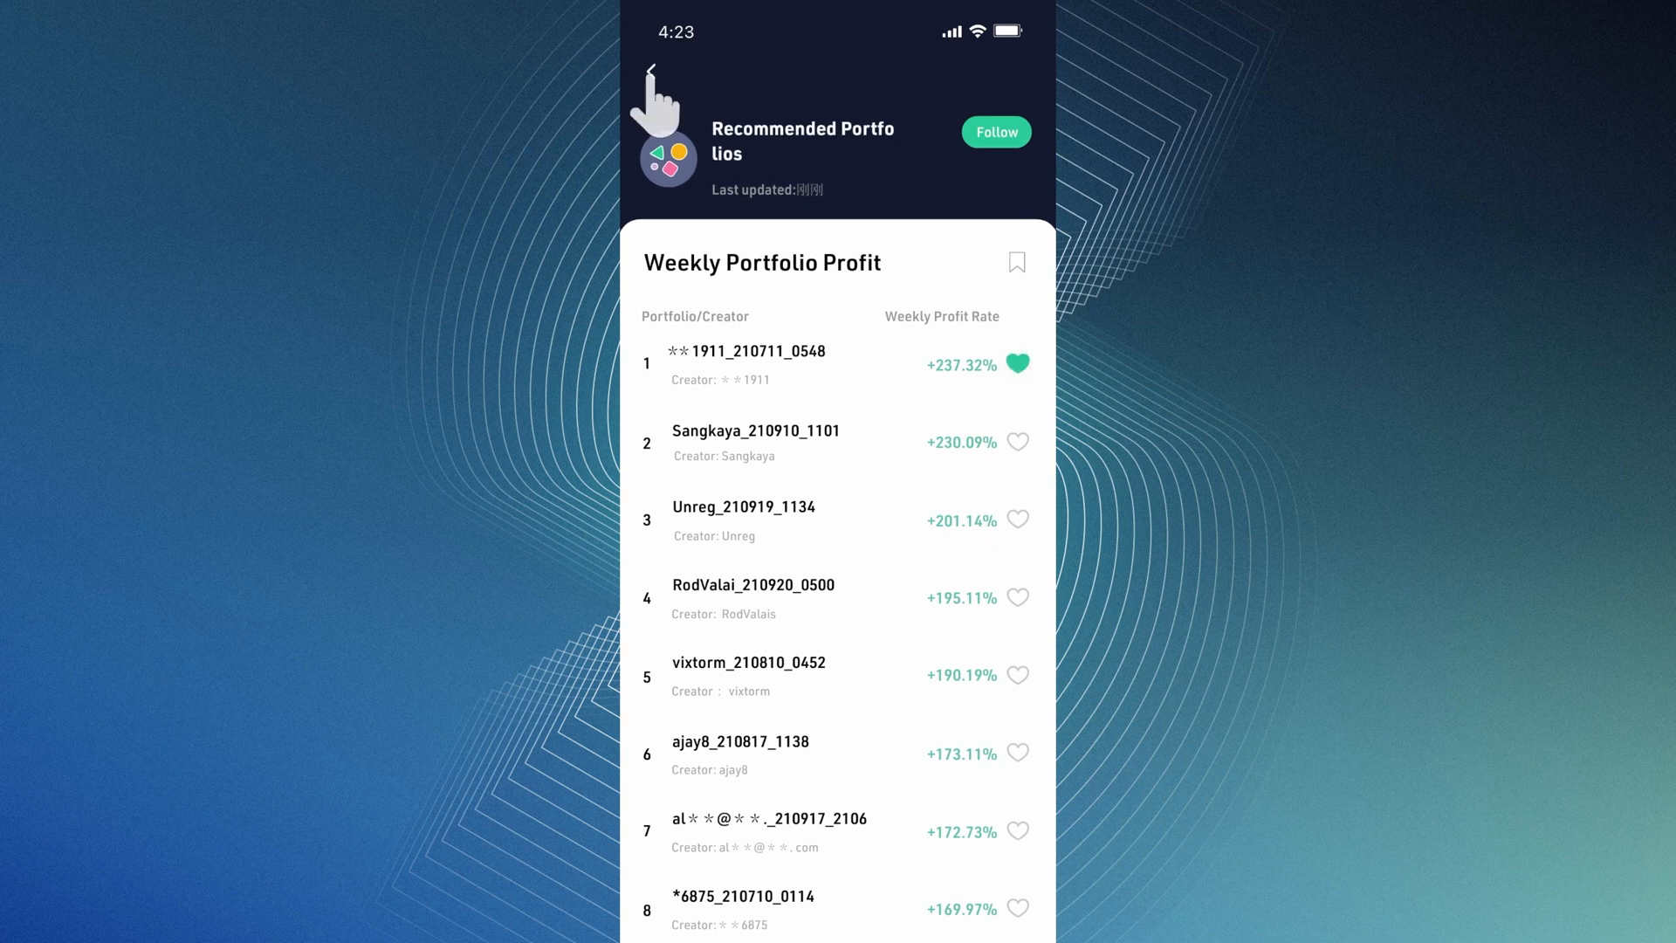
{"action": "left_click", "coordinate": [651, 70]}
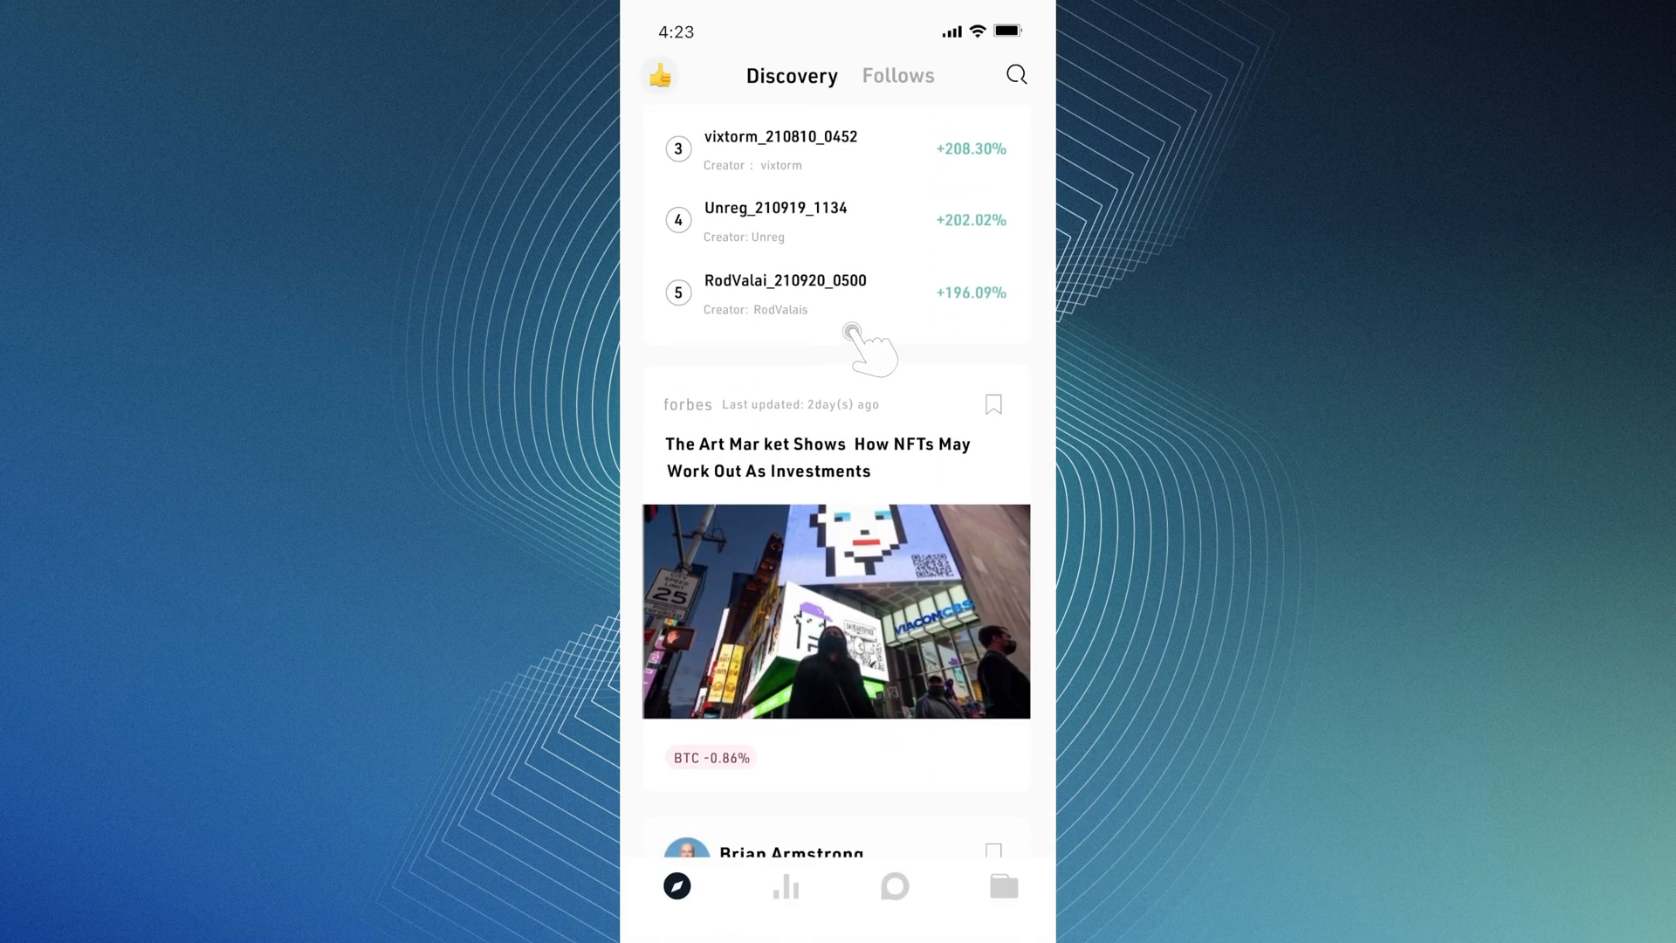
{"action": "left_click", "coordinate": [817, 456]}
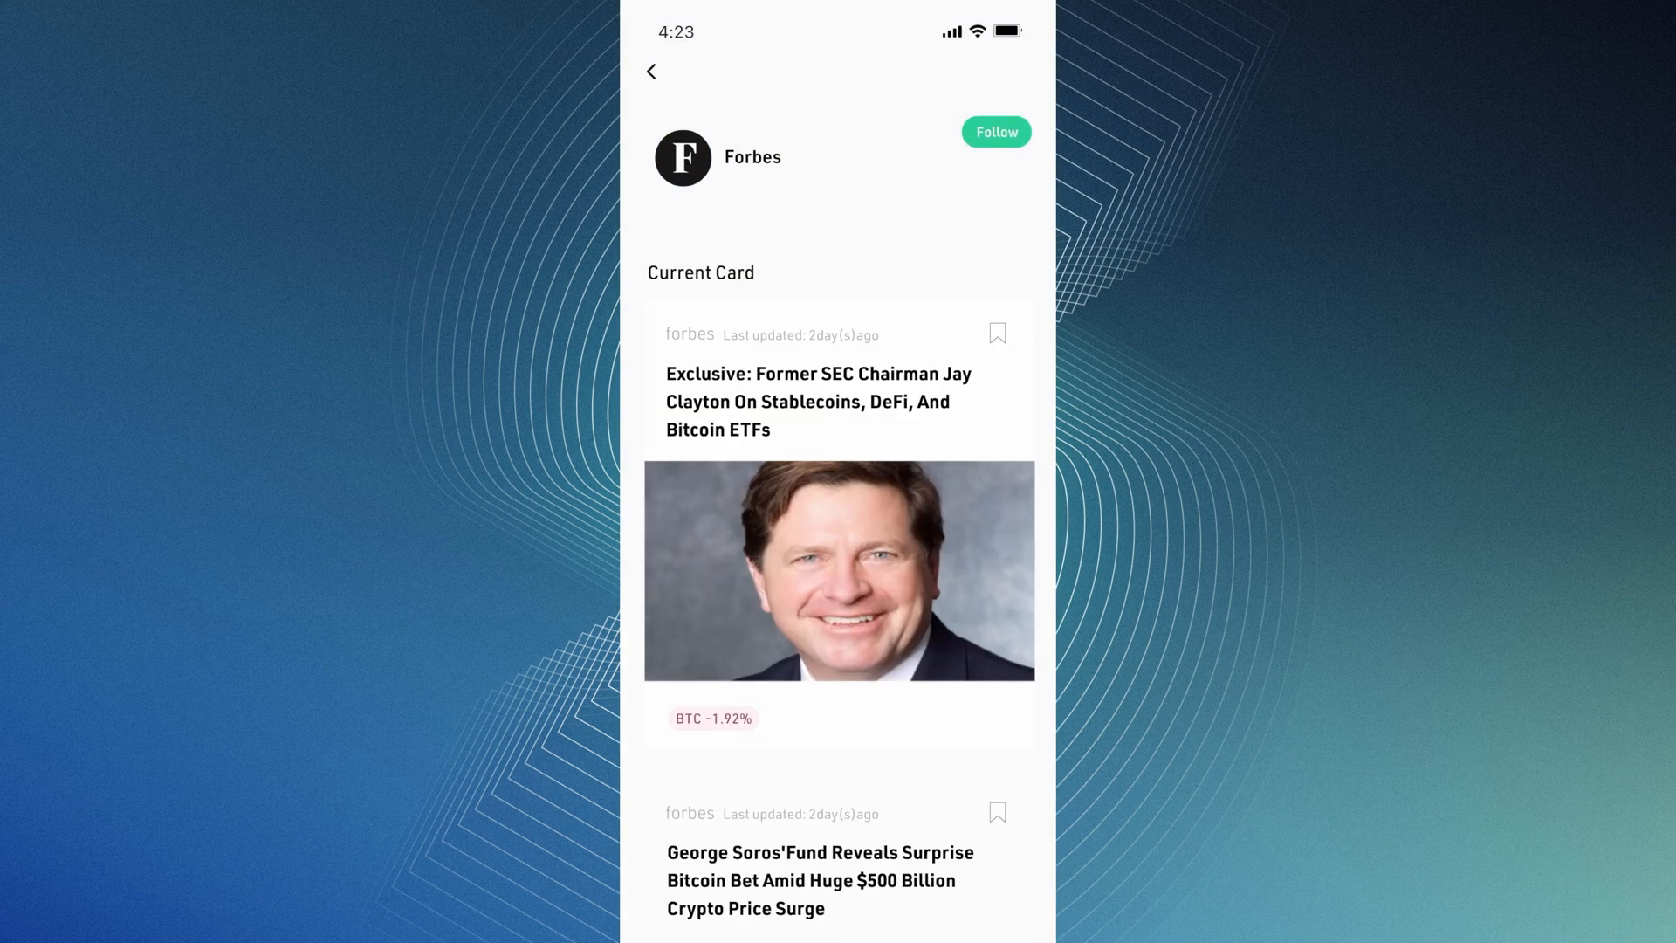
- Back in the Discovery feed, bookmark the 24h Trading Volume card and continue down toward the ETH card
{"action": "left_click", "coordinate": [995, 131]}
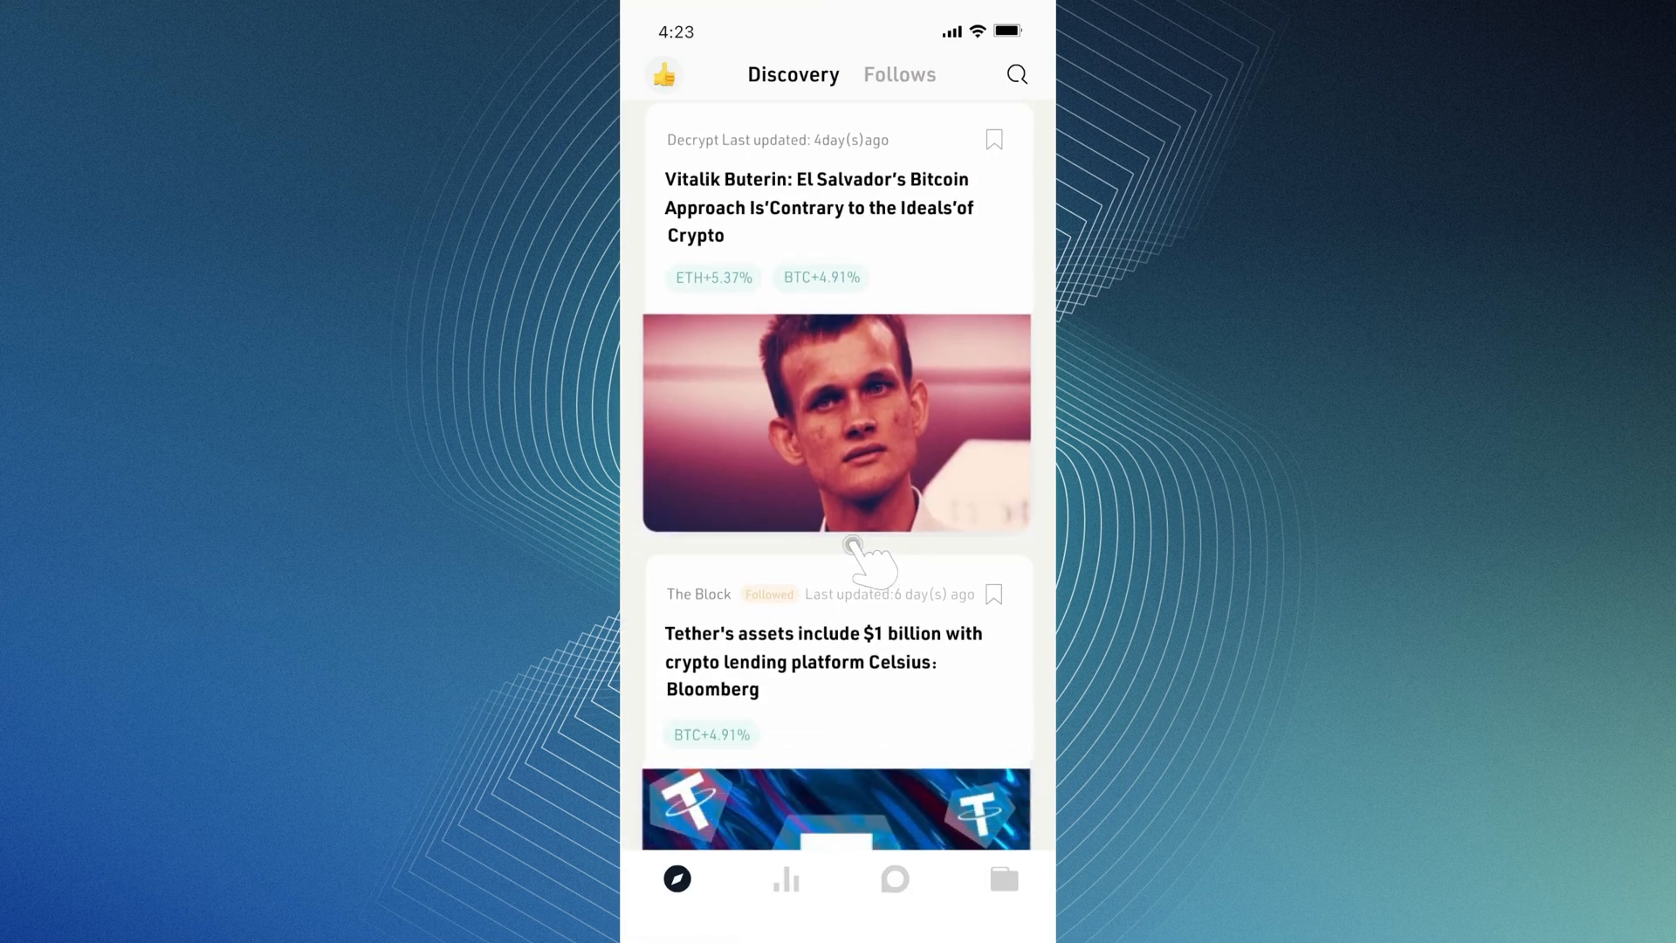
{"action": "scroll", "scroll_direction": "down", "scroll_amount": 3}
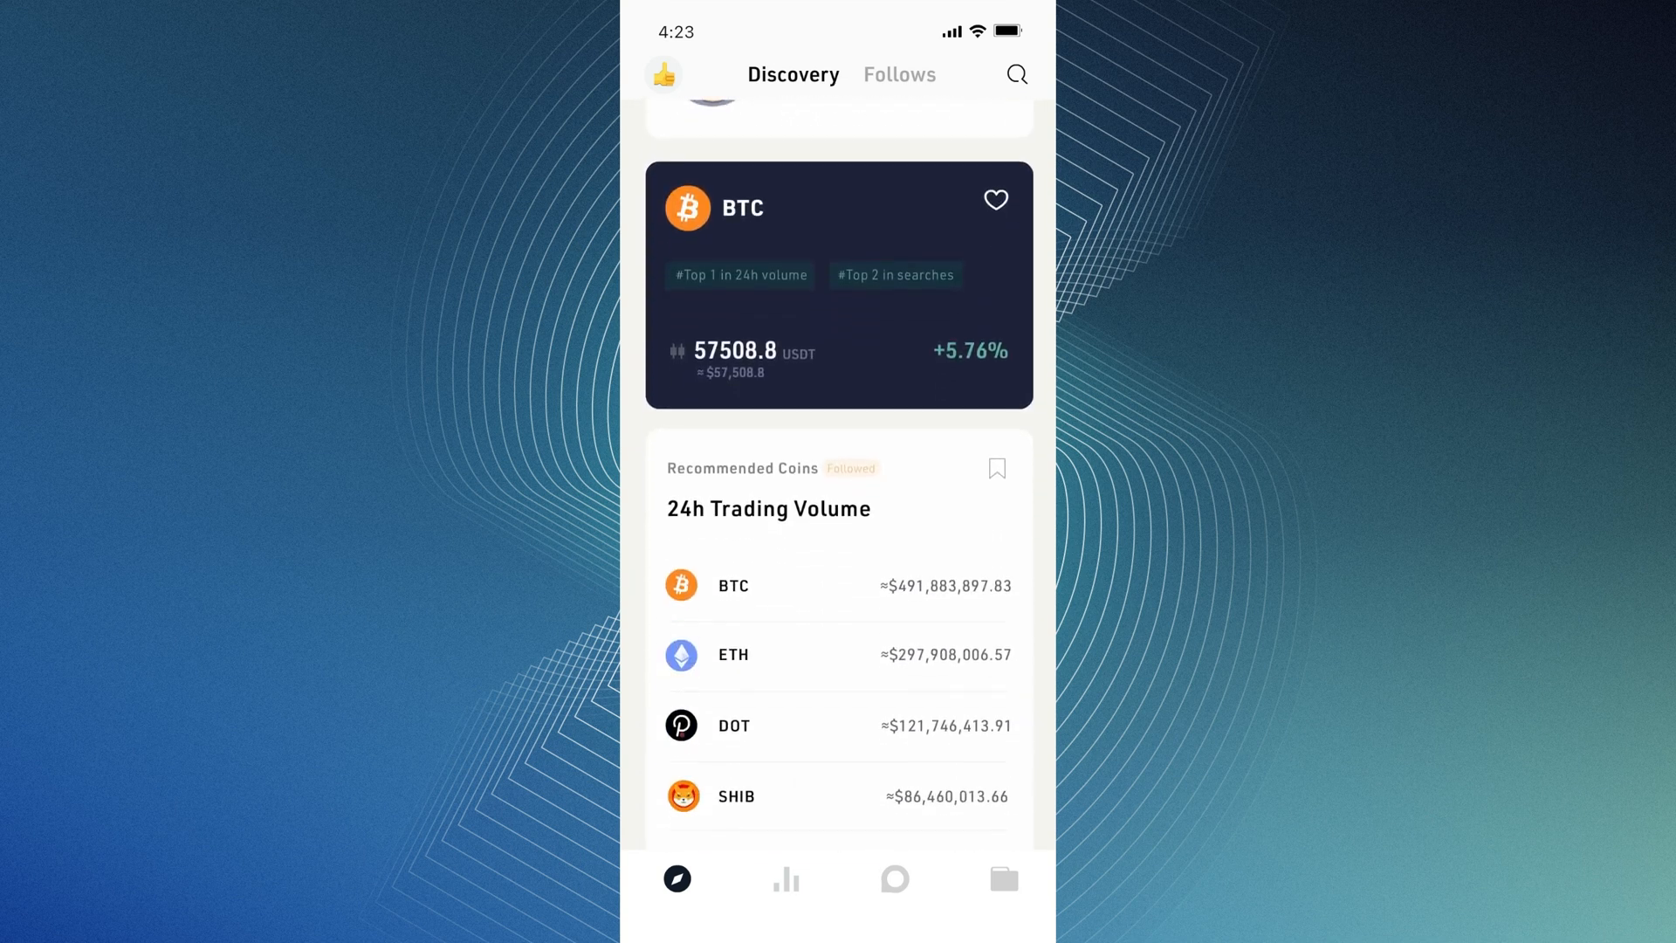
{"action": "scroll", "scroll_direction": "down", "scroll_amount": 3}
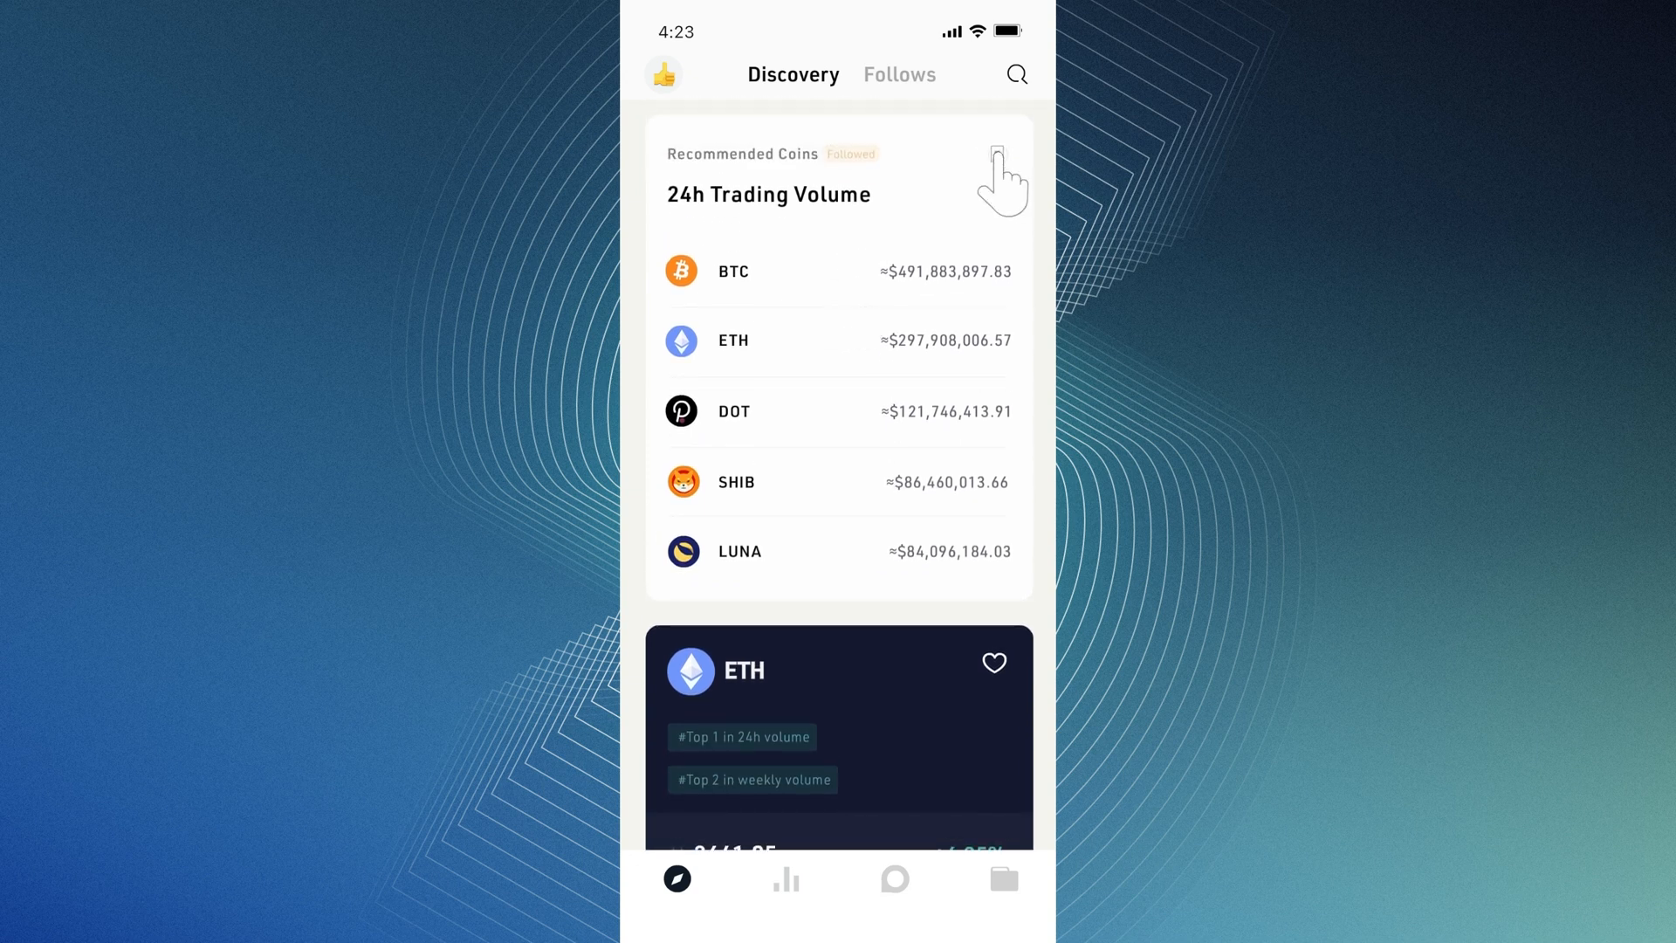
{"action": "left_click", "coordinate": [997, 154]}
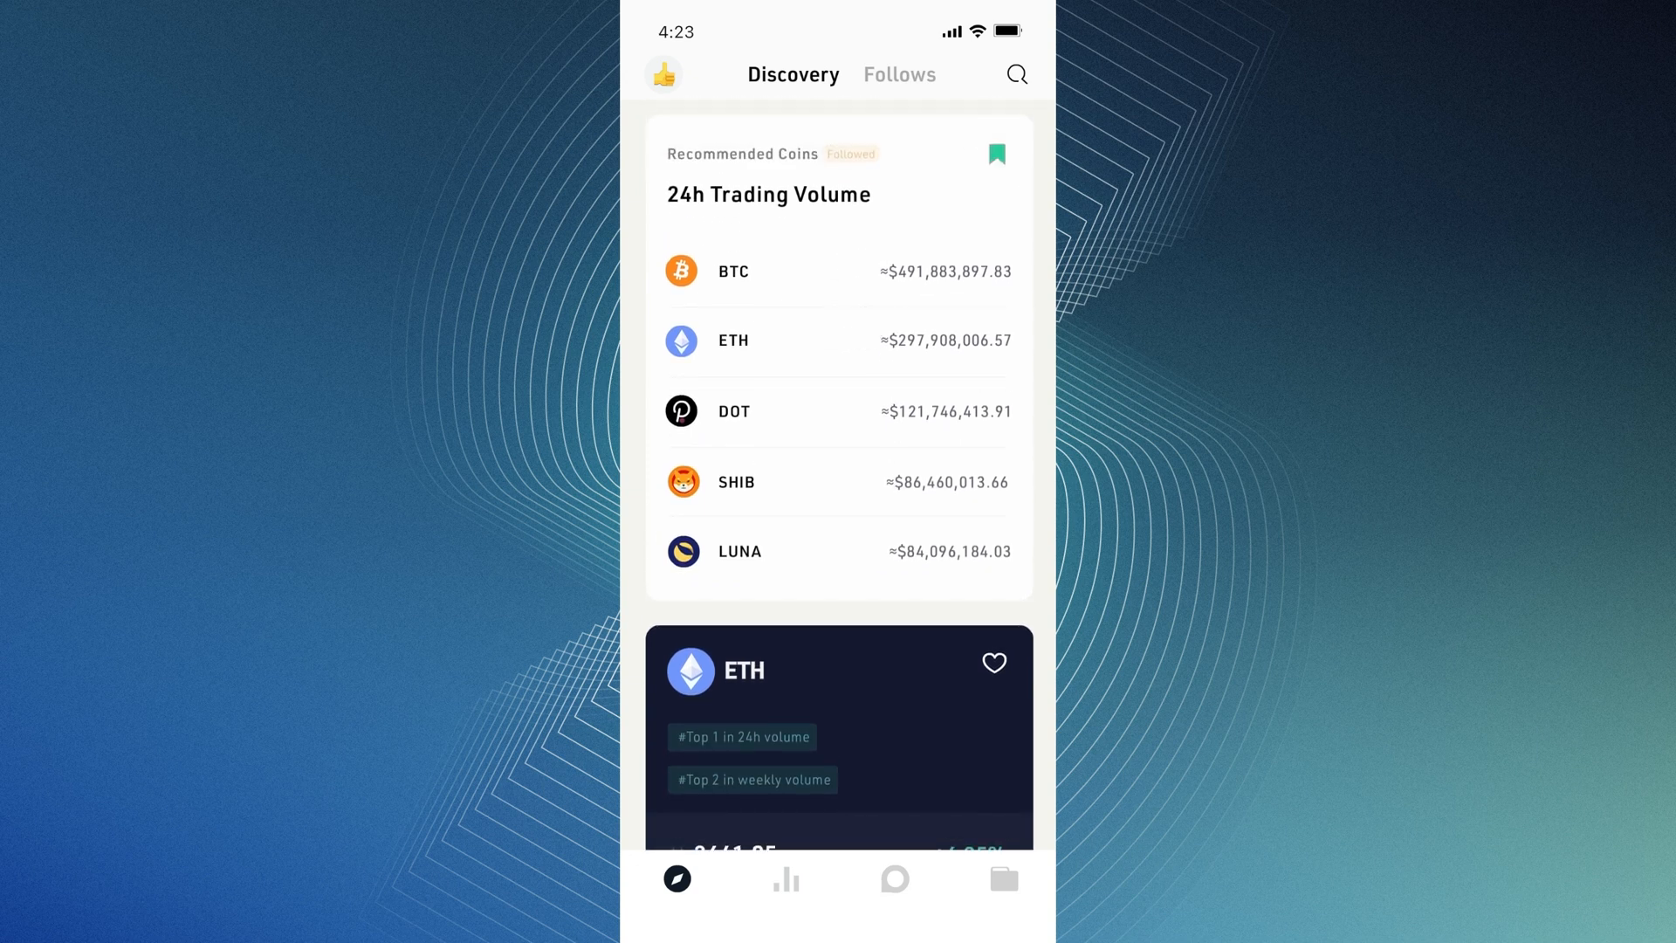
{"action": "scroll", "scroll_direction": "down", "scroll_amount": 3}
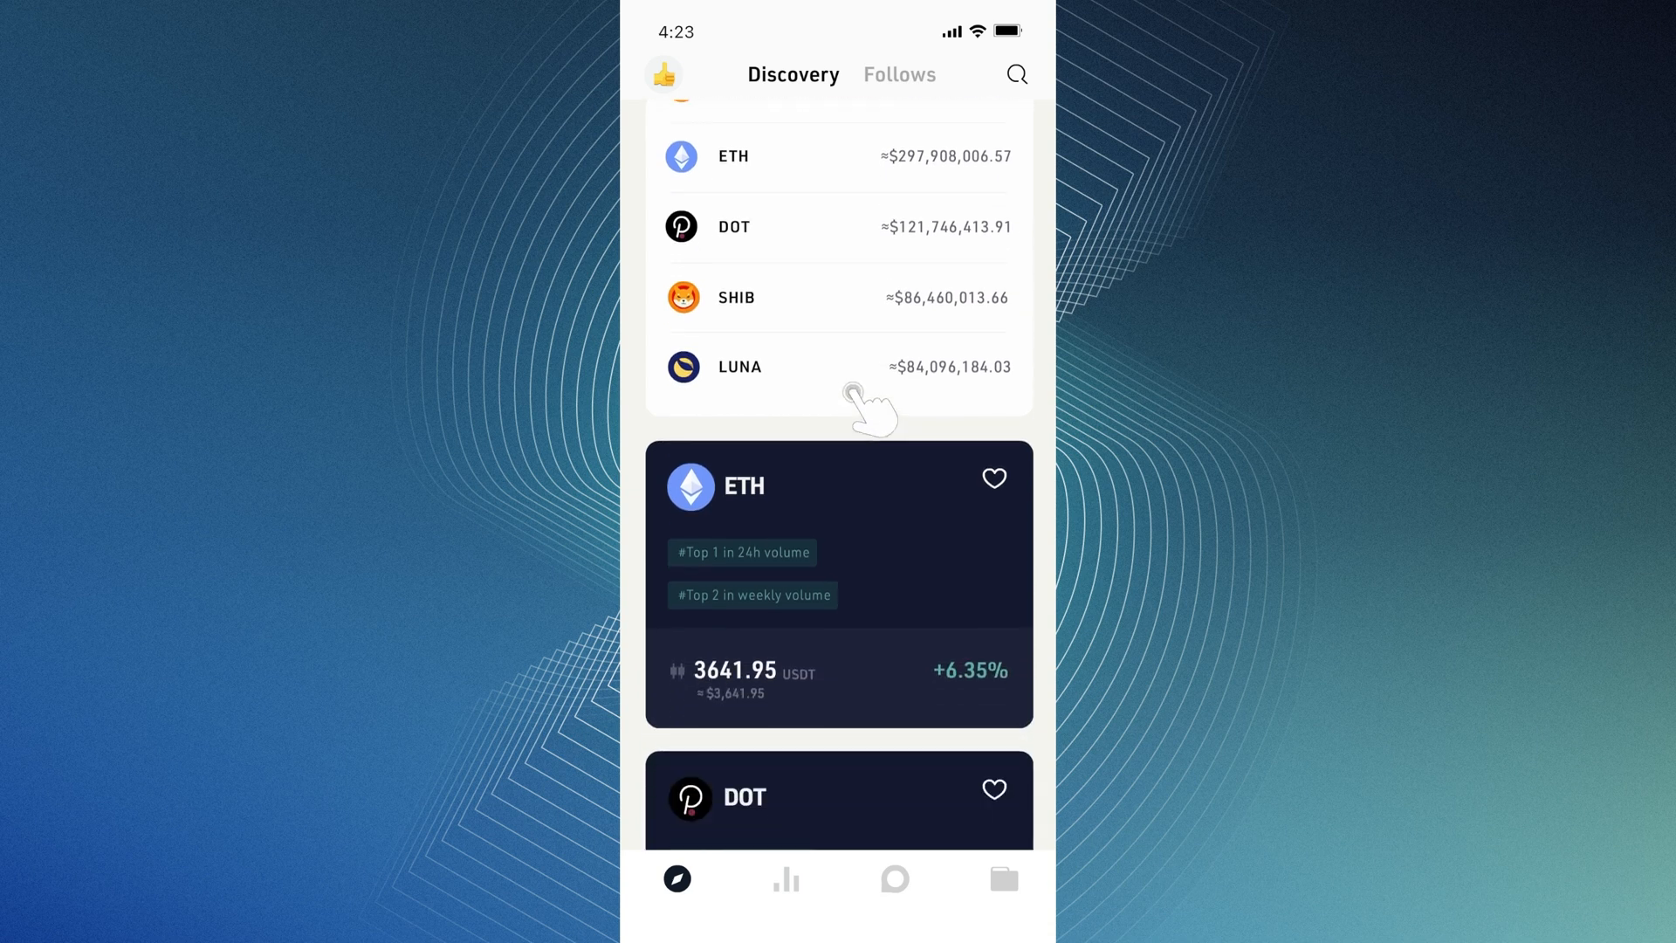
{"action": "scroll", "scroll_direction": "down", "scroll_amount": 3}
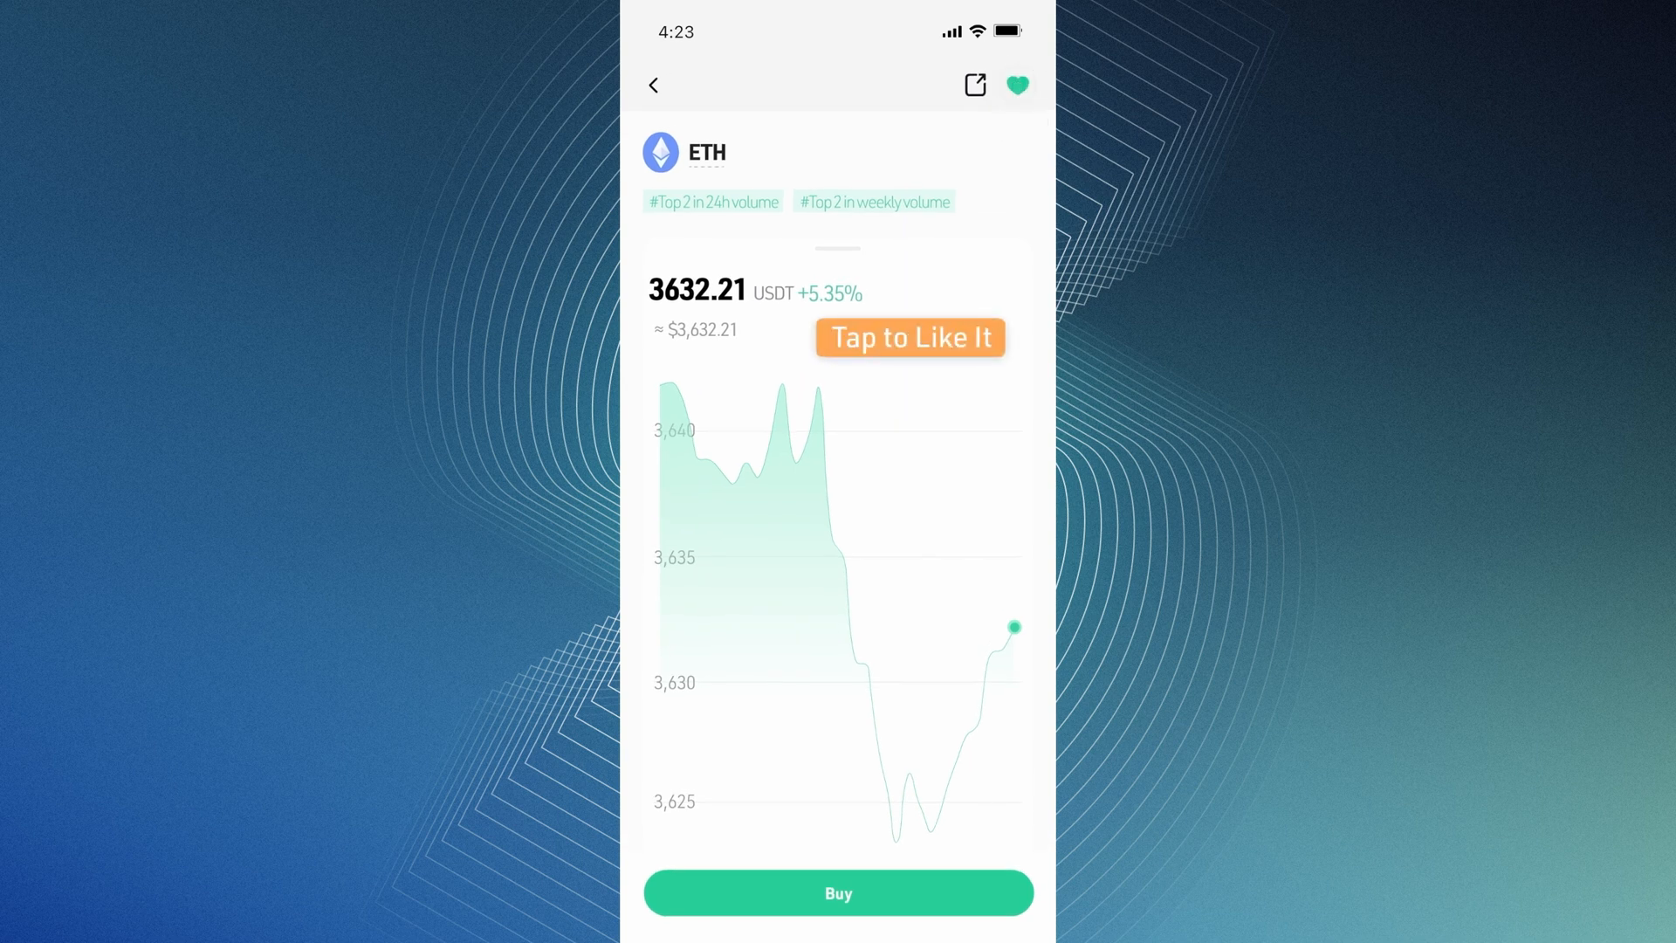
{"action": "scroll", "scroll_direction": "down", "scroll_amount": 3}
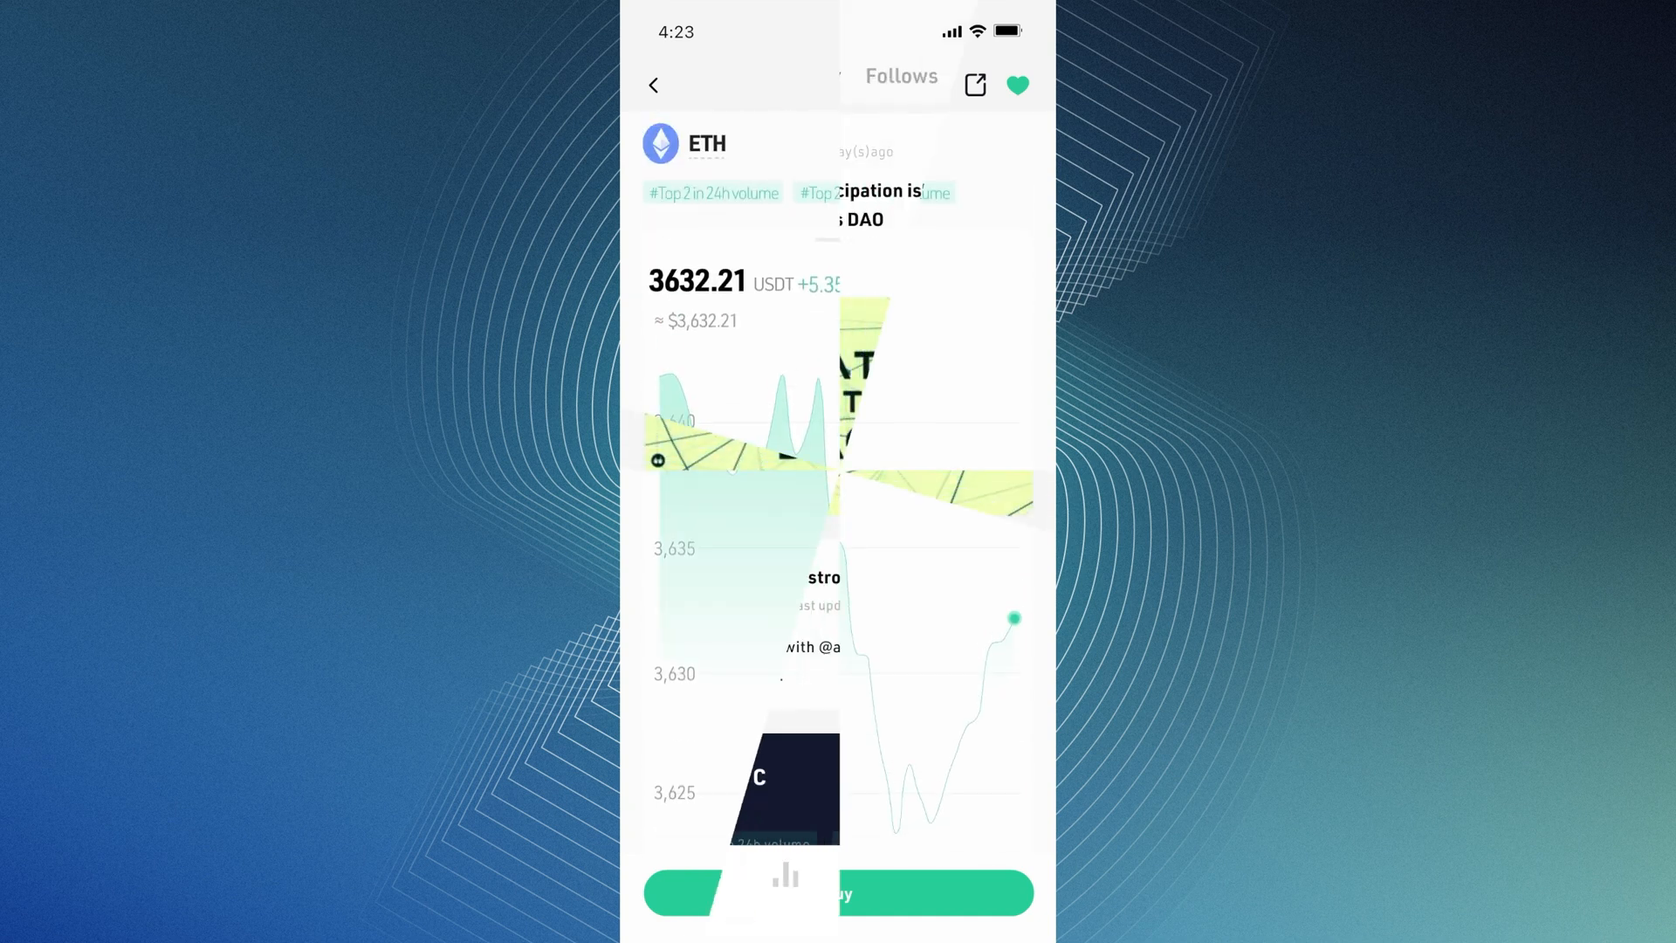
- Read the Hot Posts article 'Never withdraw your crypto investments' and return toward the KCS page
{"action": "left_click", "coordinate": [653, 86]}
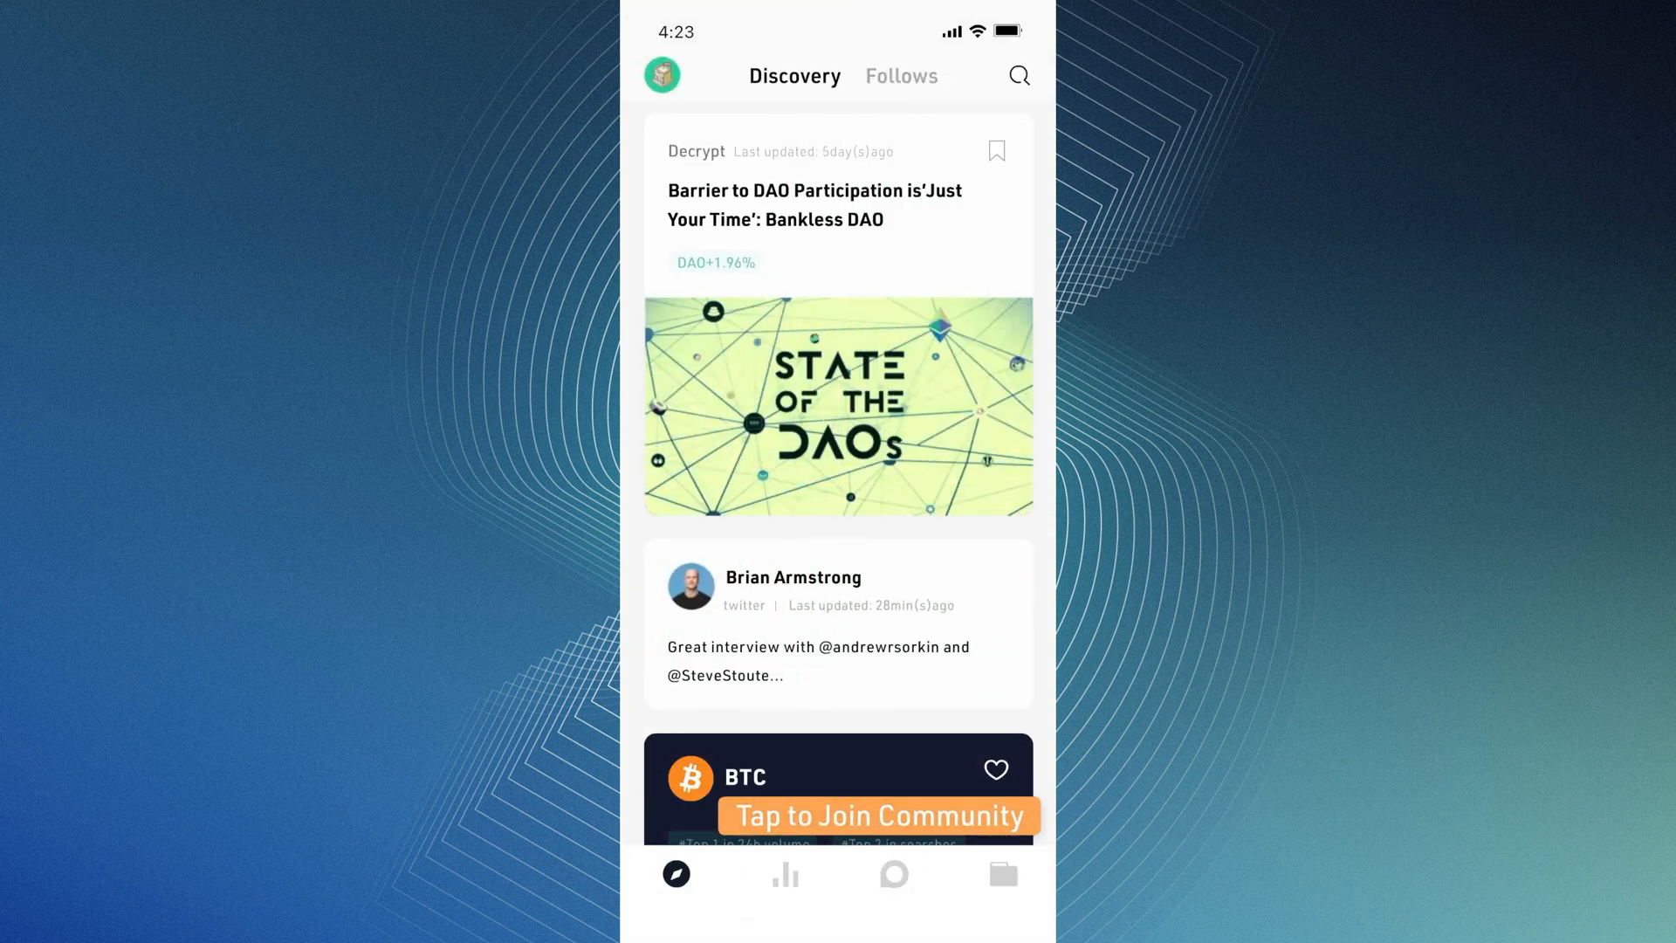
{"action": "left_click", "coordinate": [894, 873]}
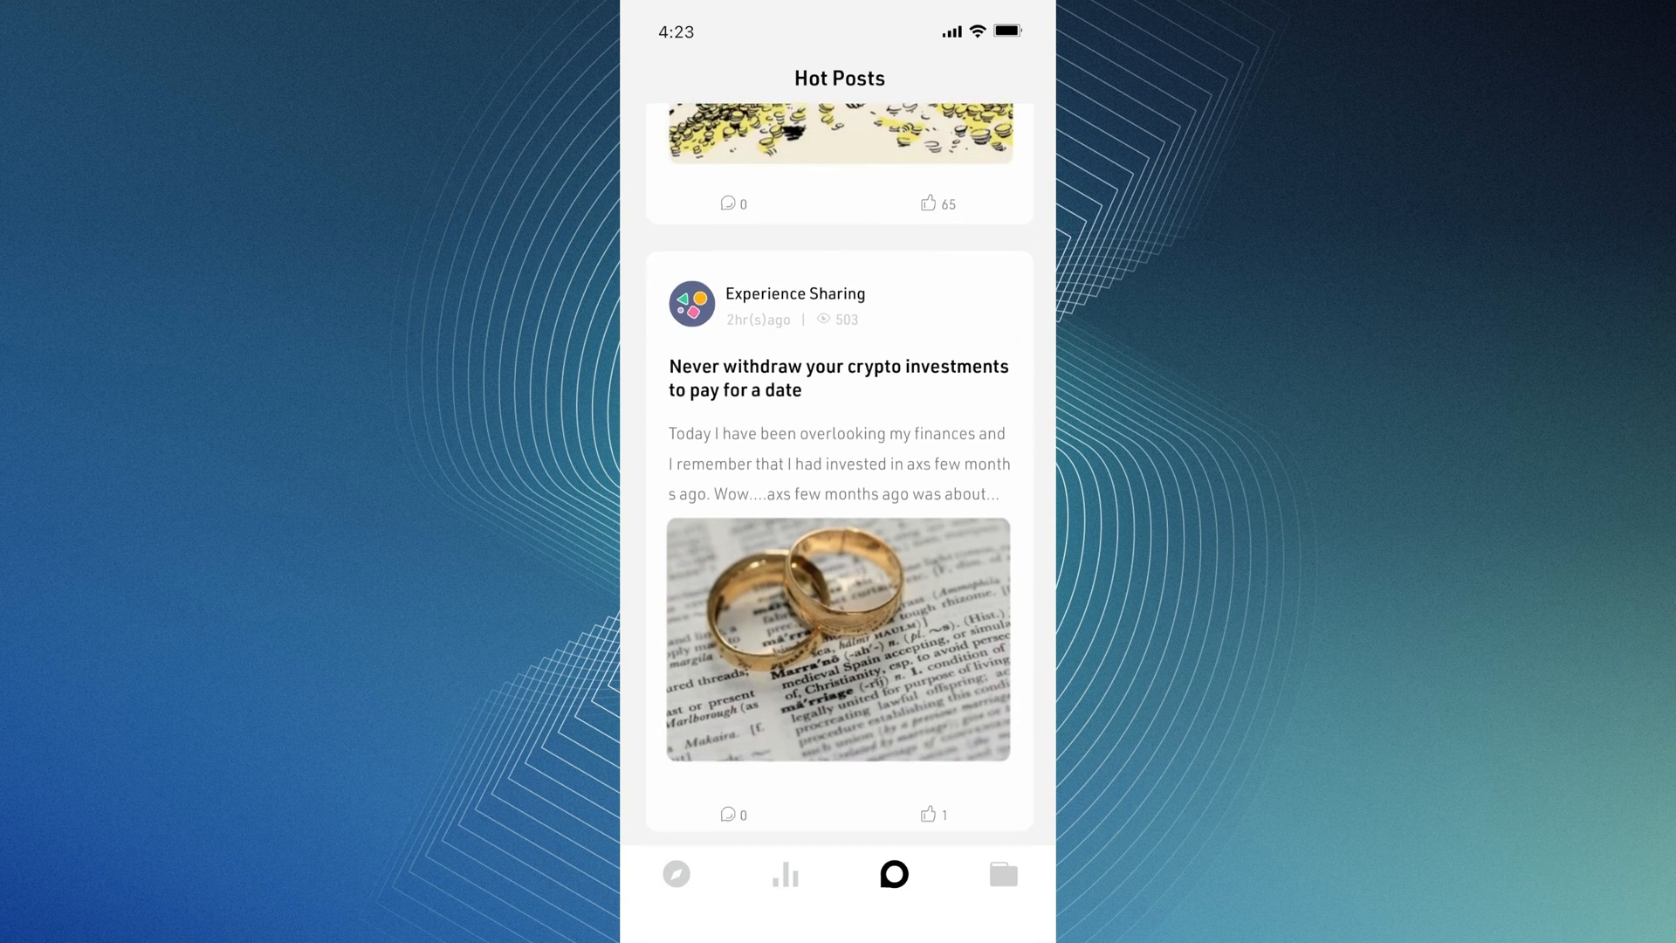
{"action": "left_click", "coordinate": [840, 377]}
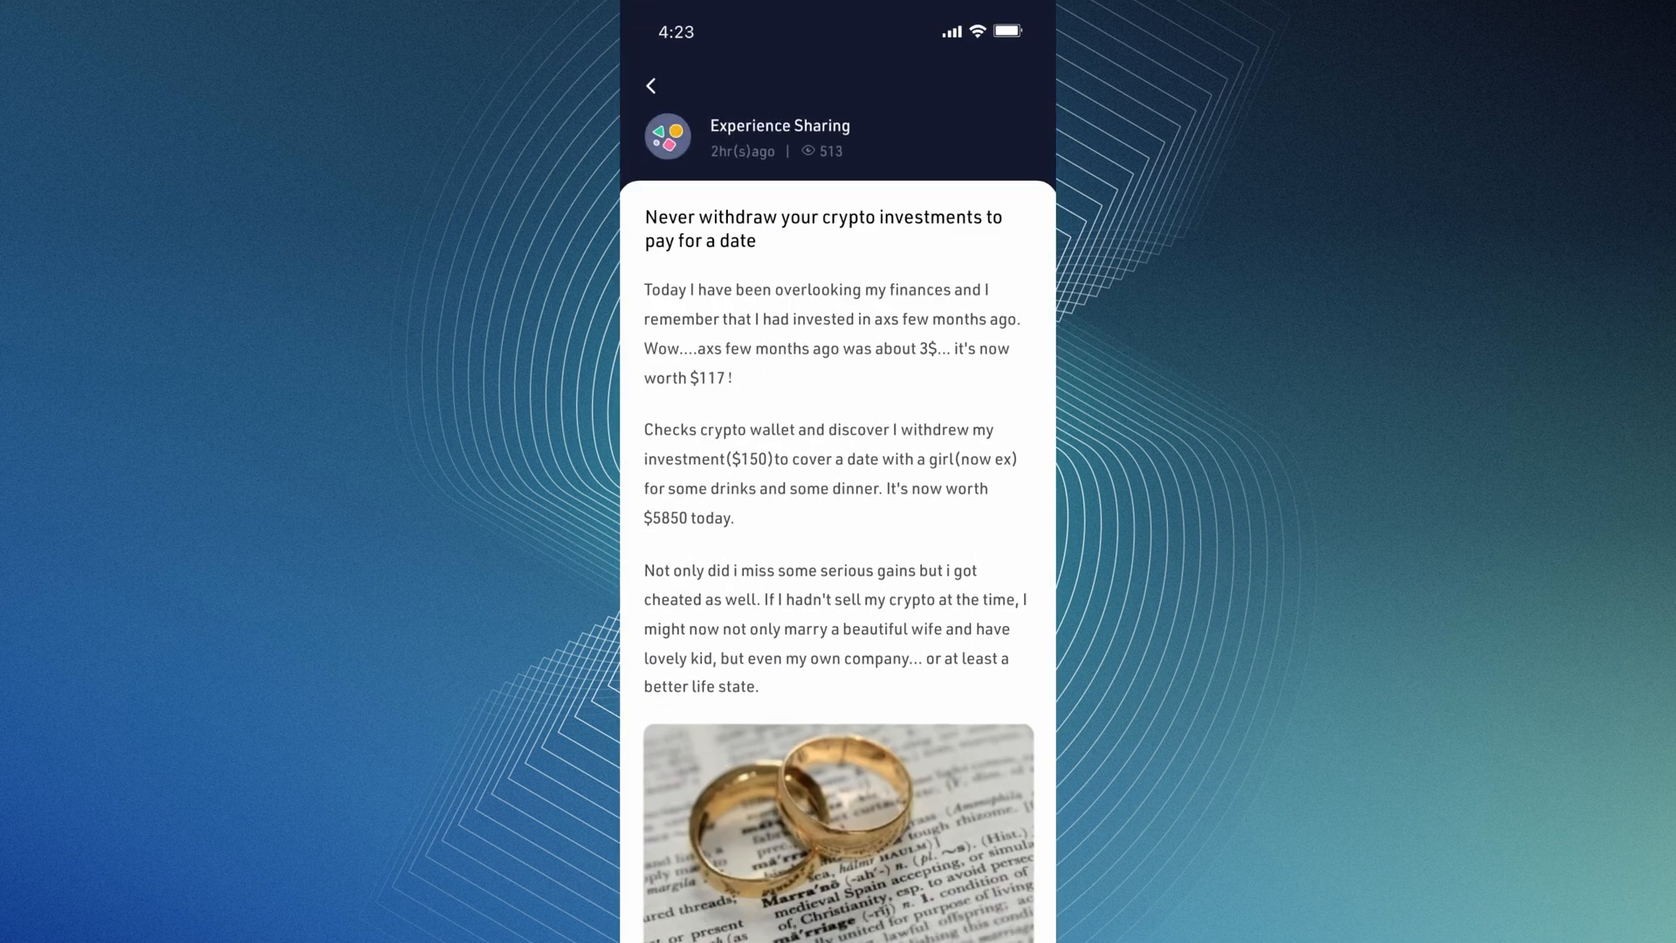
{"action": "left_click", "coordinate": [650, 86]}
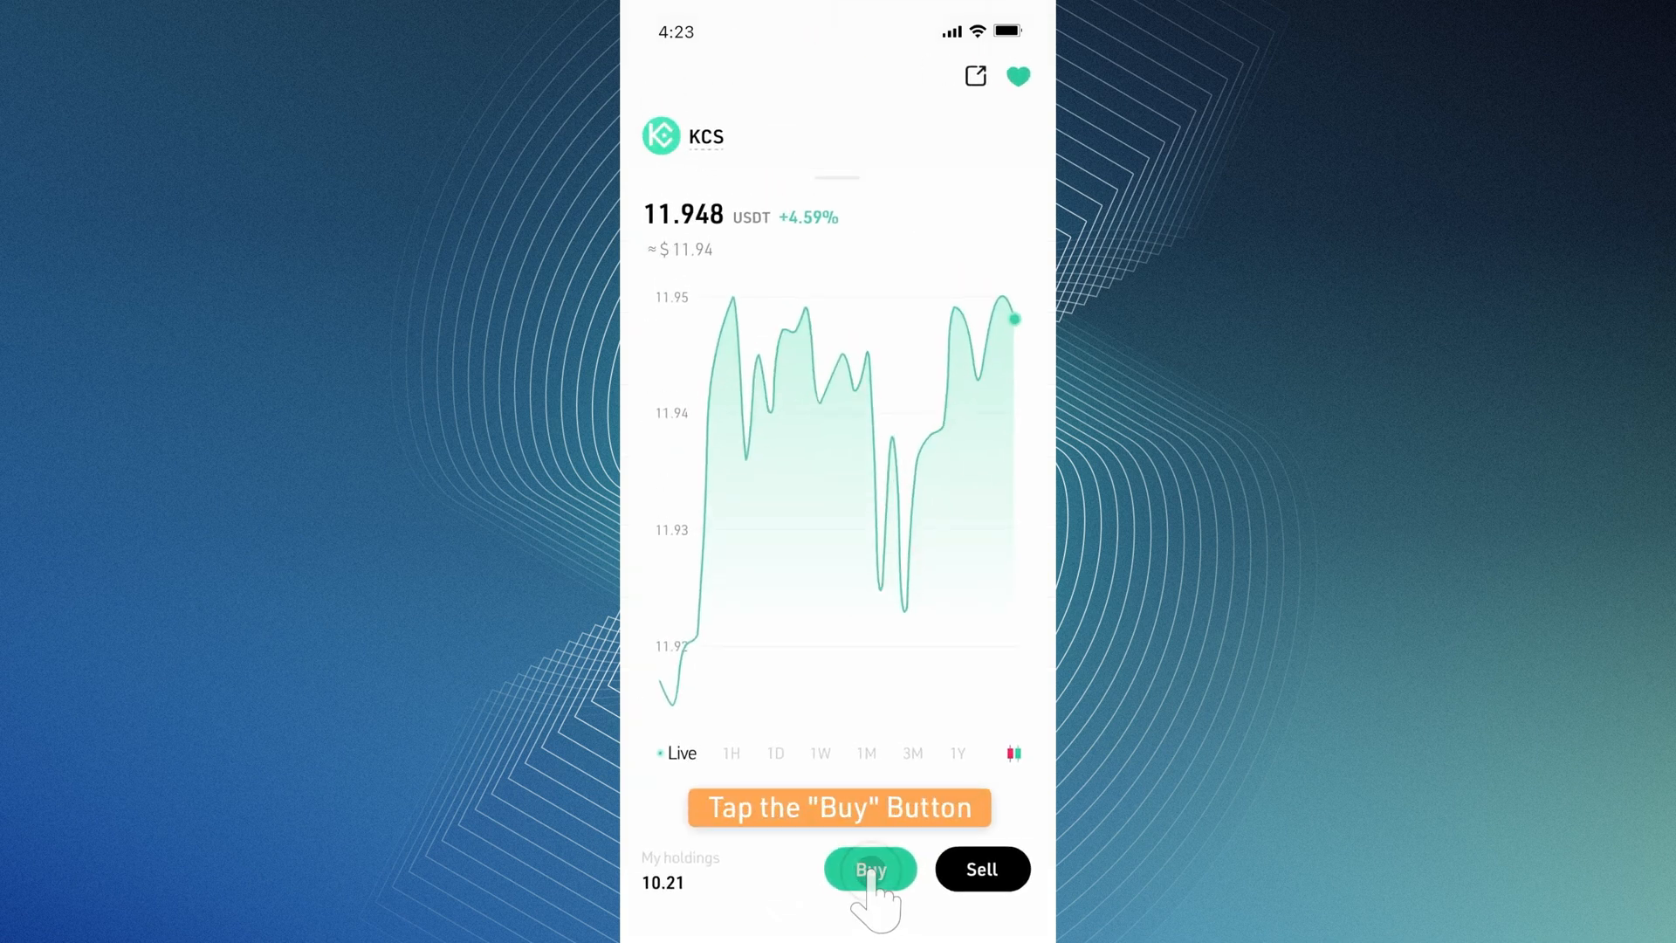
- Buy about 2.58 KCS for 30.88 USDT and acknowledge the Success screen to show Spot holdings of 6.2 KCS
{"action": "left_click", "coordinate": [869, 869]}
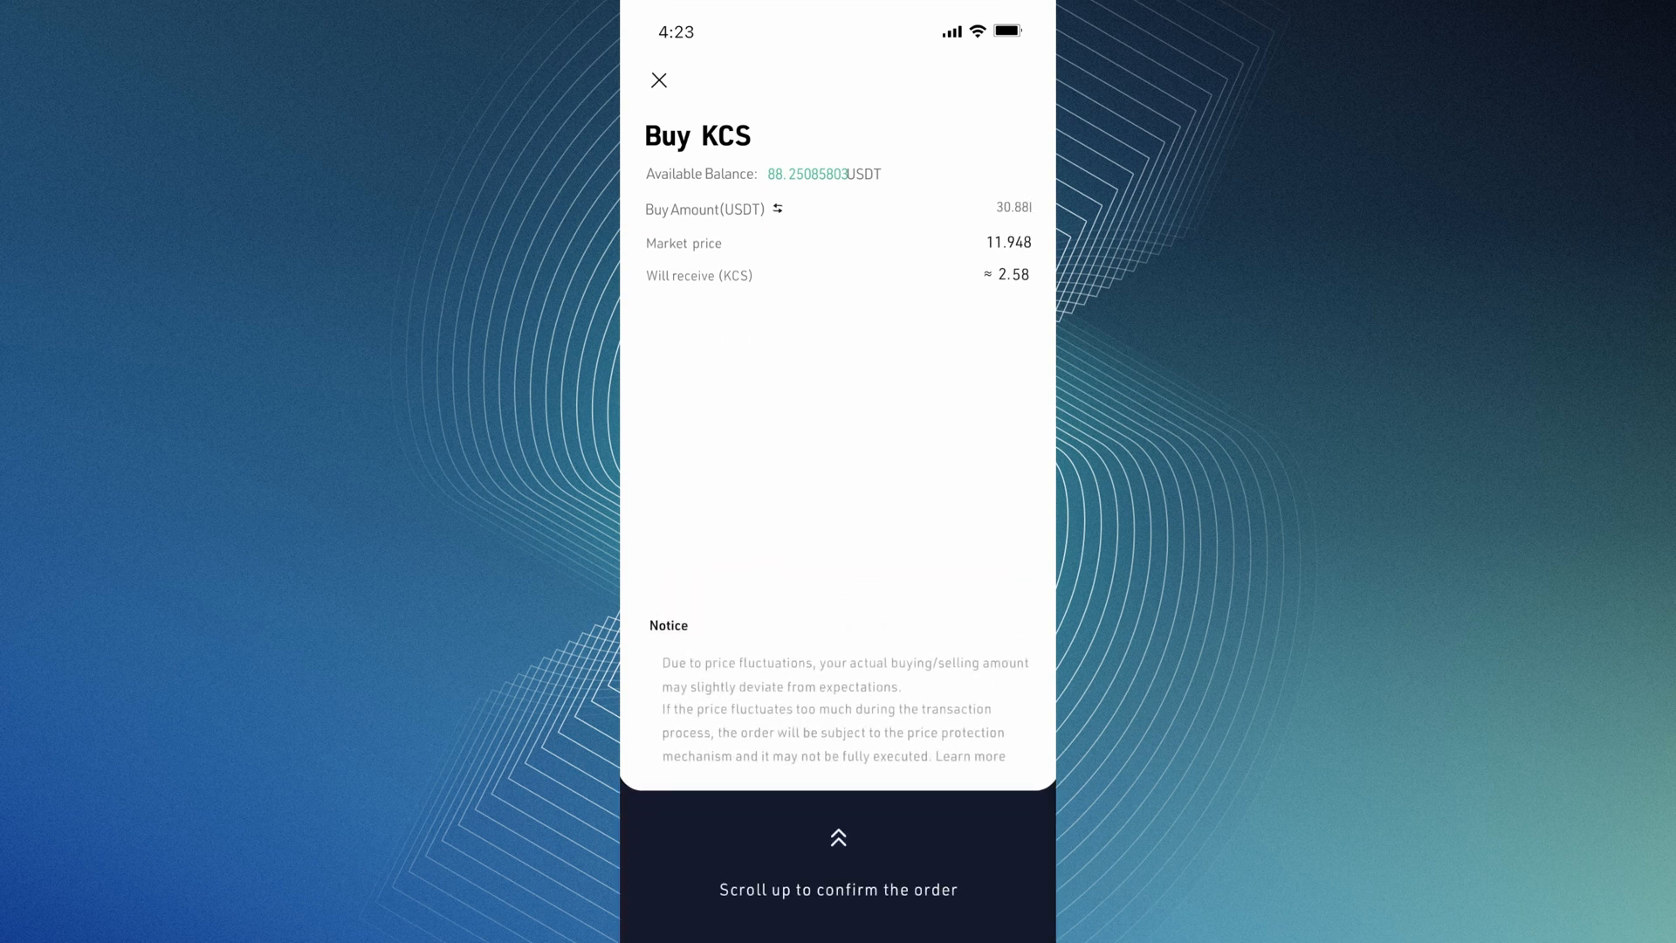
{"action": "scroll", "scroll_direction": "up", "scroll_amount": 3}
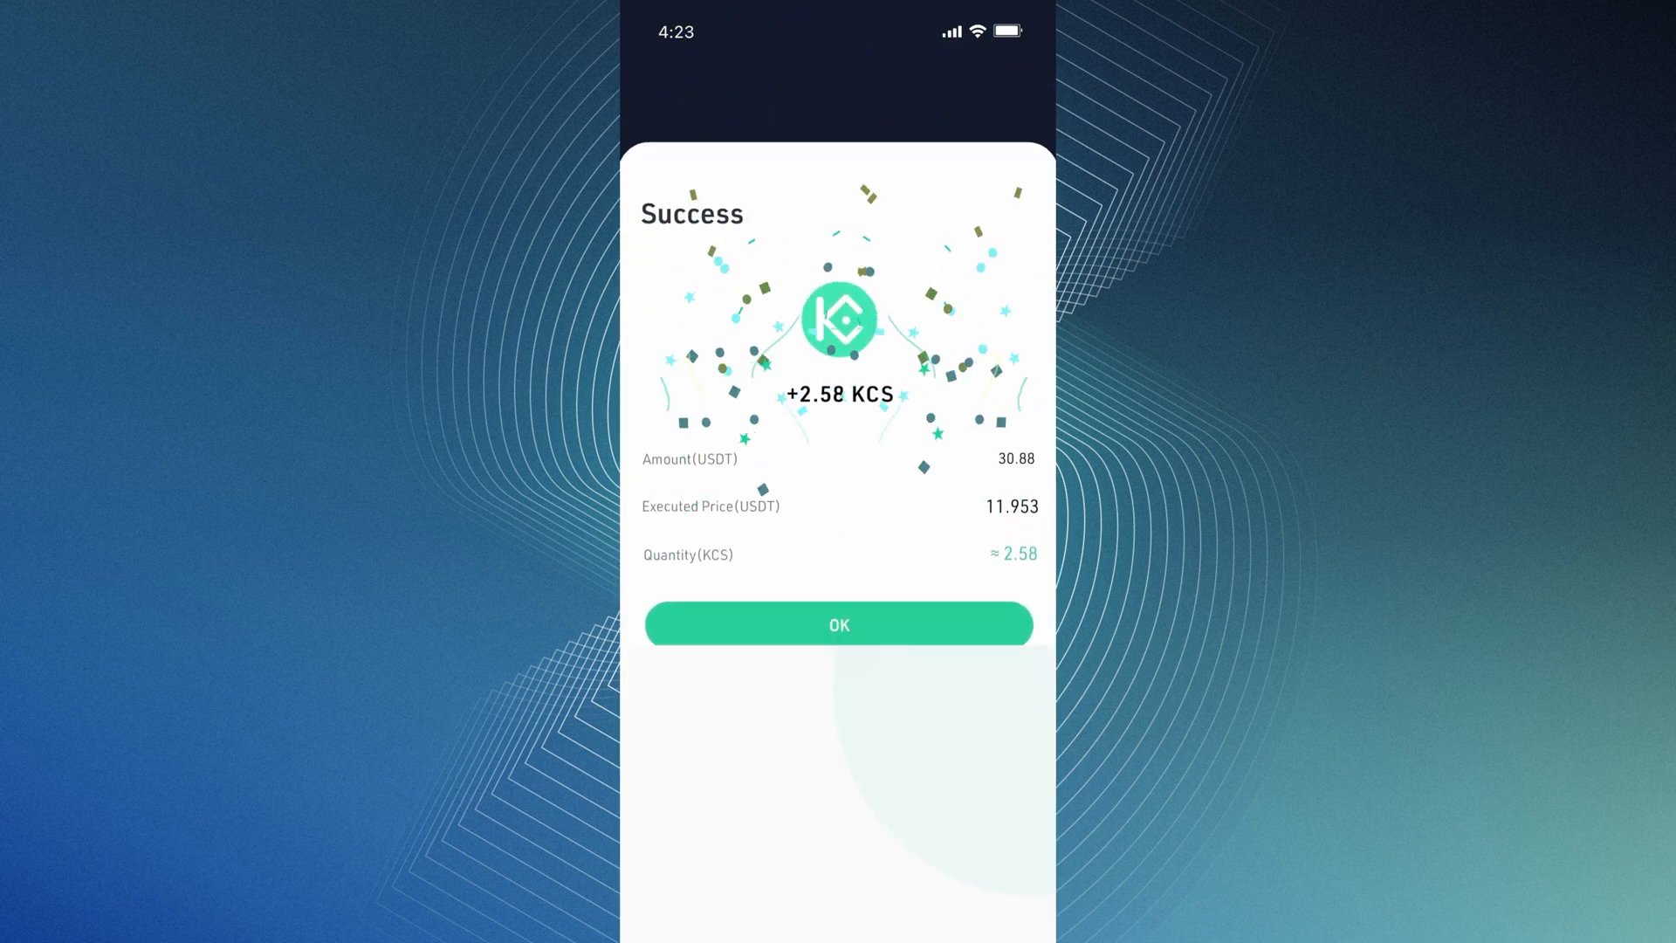
{"action": "left_click", "coordinate": [838, 625]}
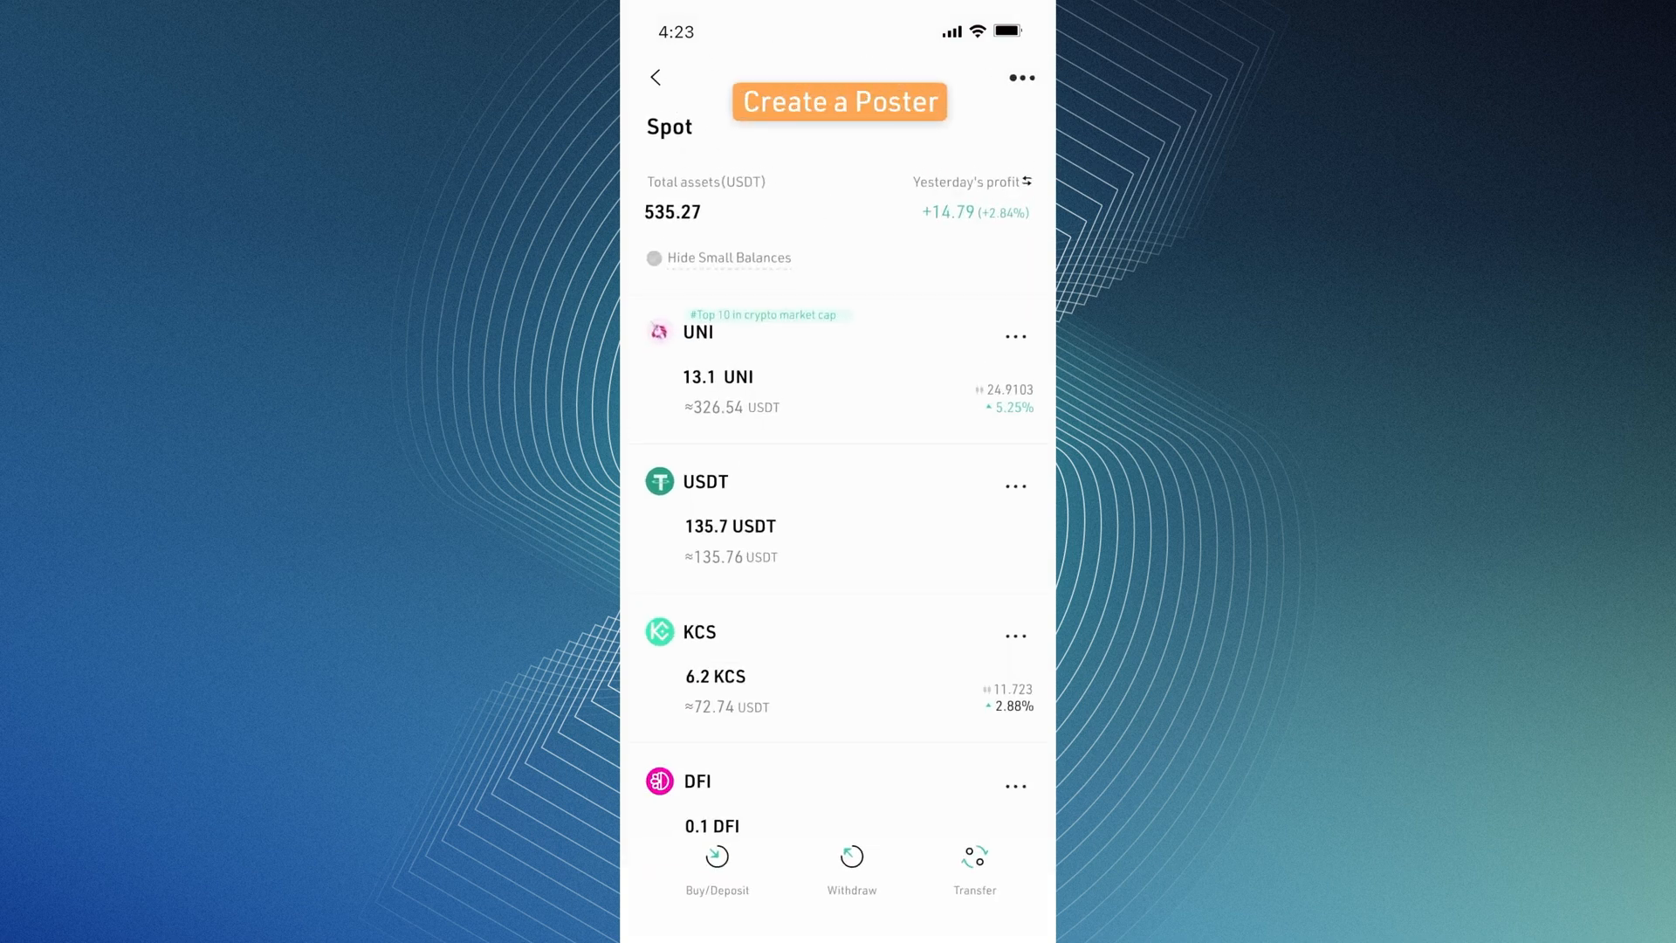
- Generate a Spot profit poster and tweet it via the Twitter share option
{"action": "left_click", "coordinate": [840, 101]}
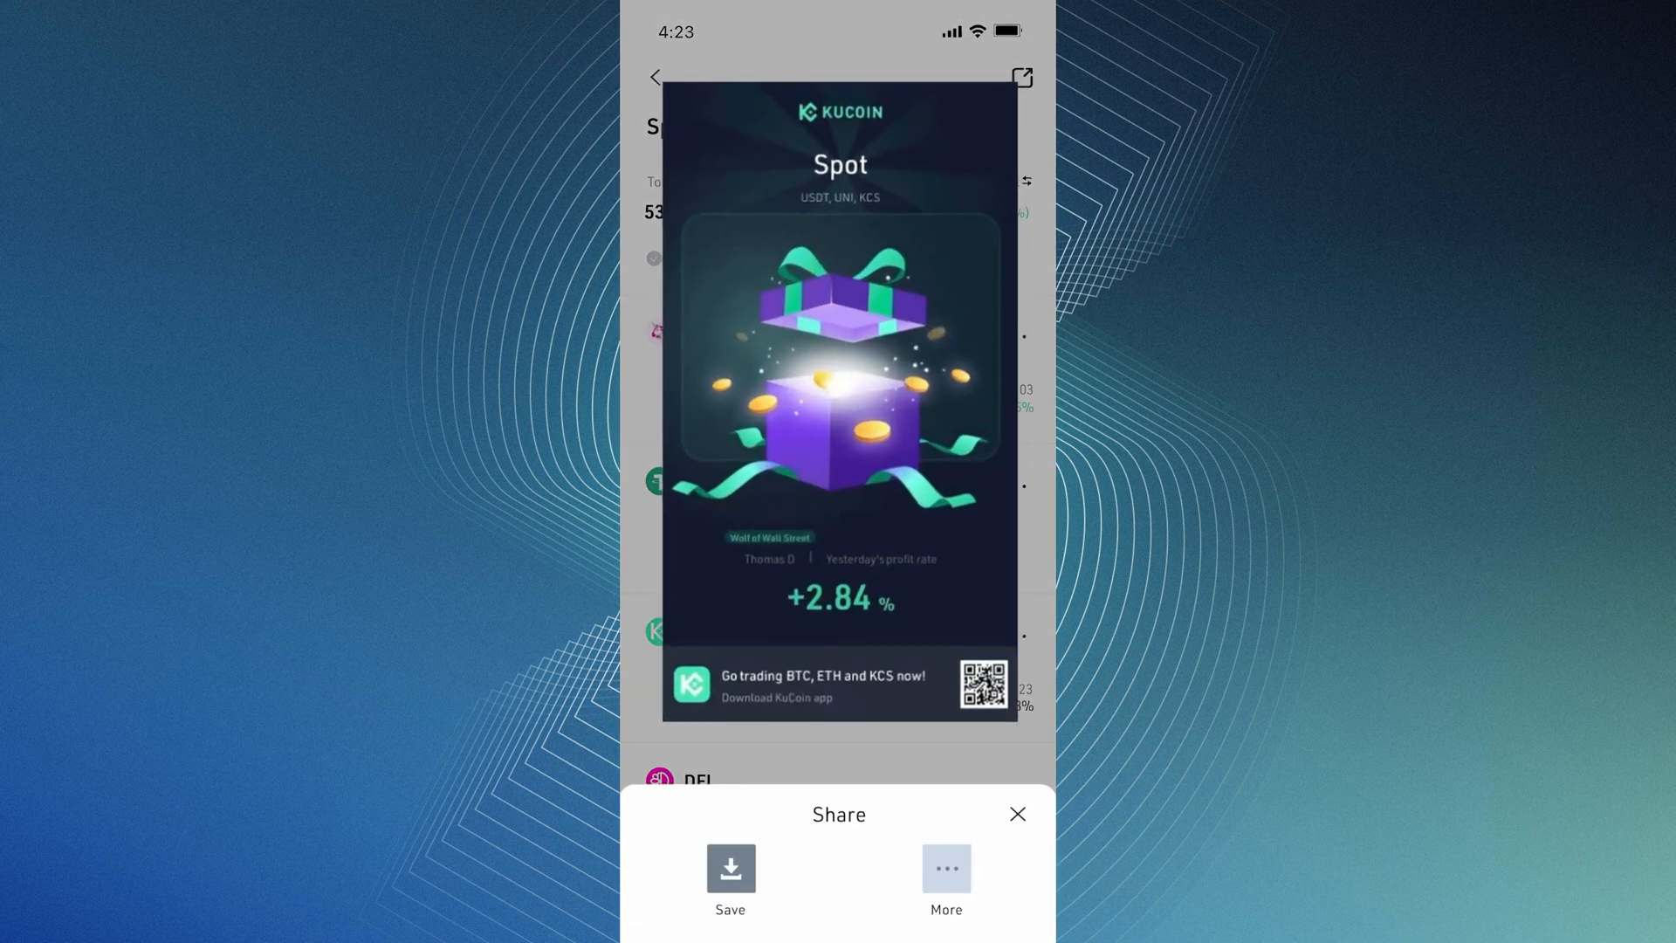
{"action": "left_click", "coordinate": [944, 878]}
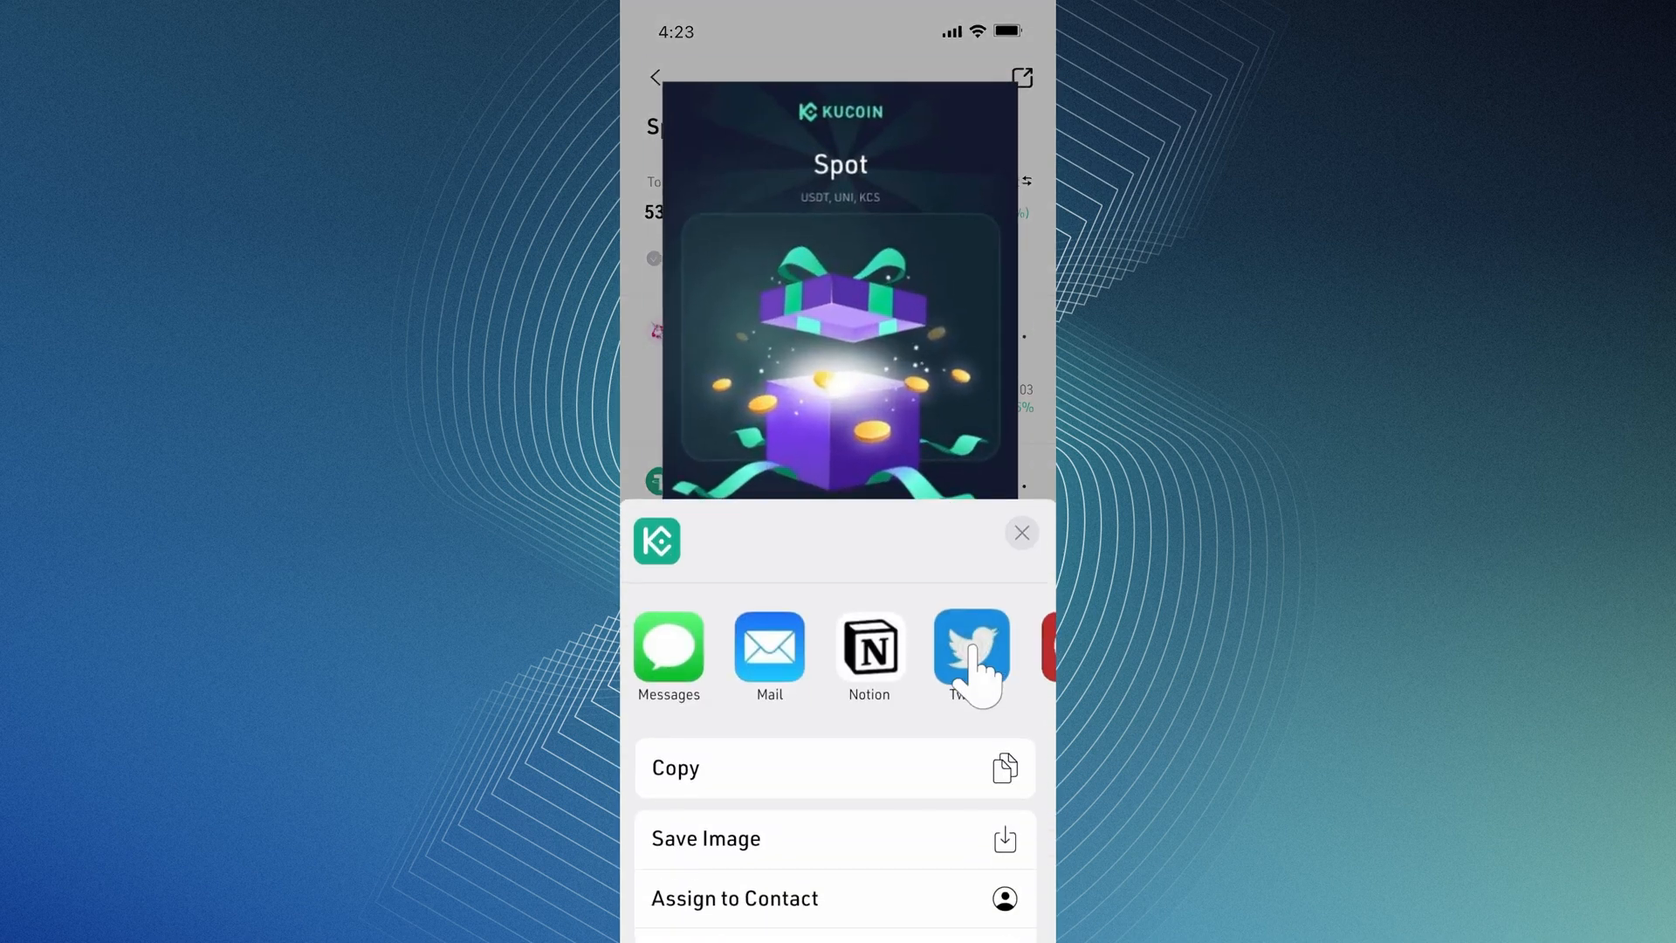
{"action": "left_click", "coordinate": [970, 650]}
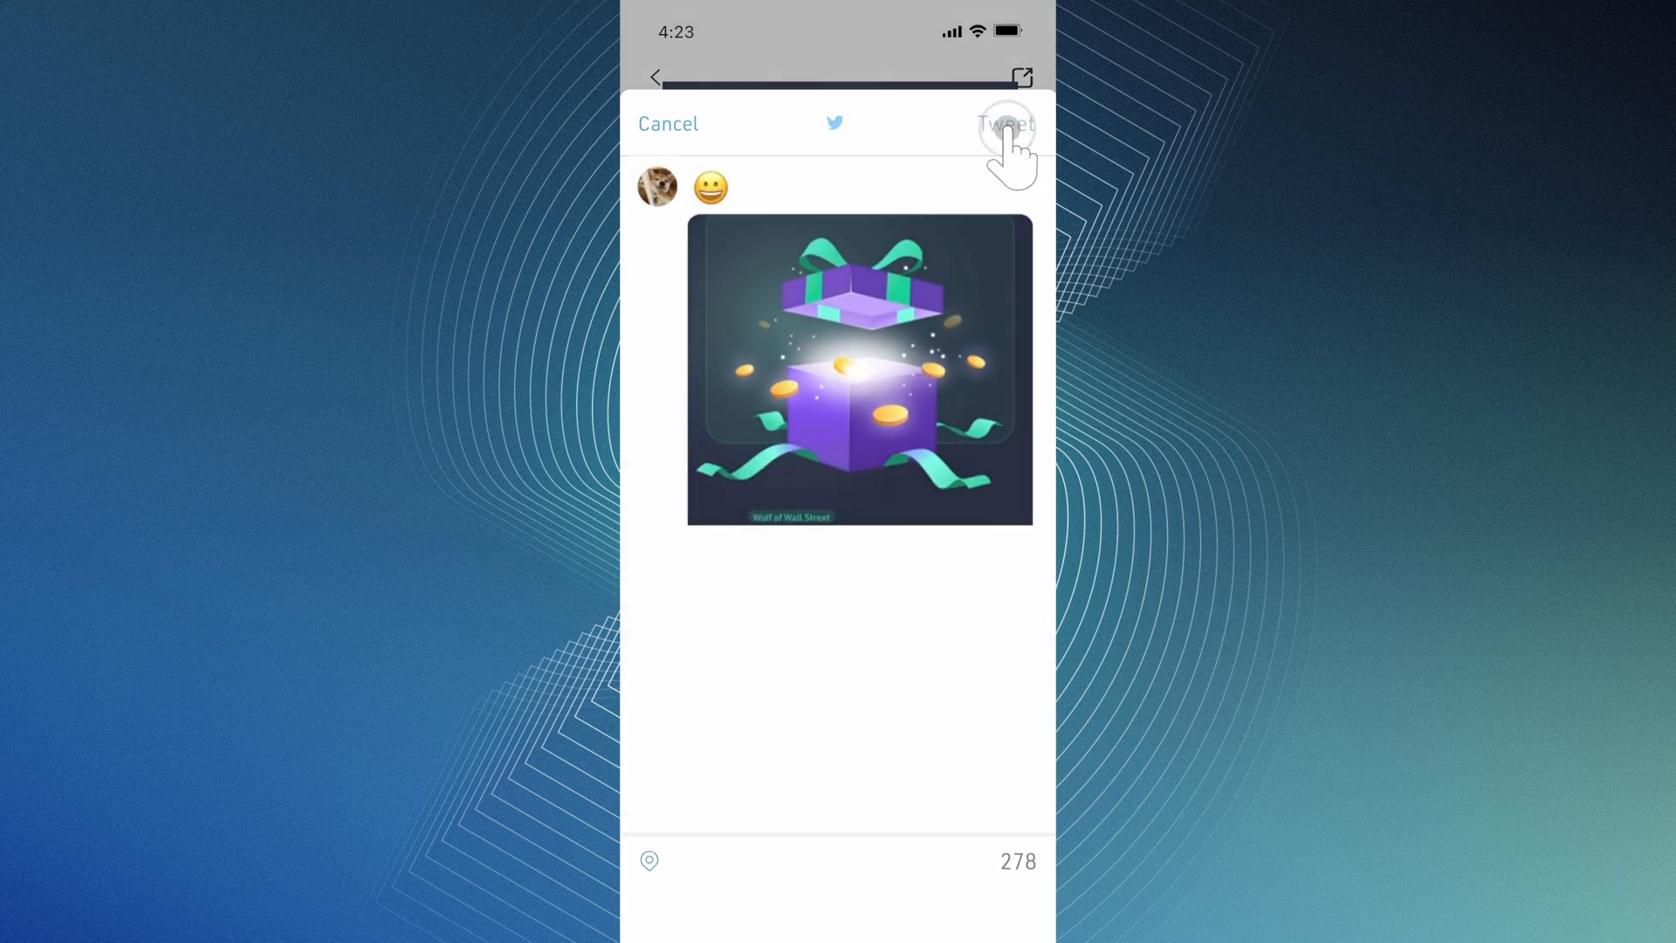
{"action": "left_click", "coordinate": [1004, 122]}
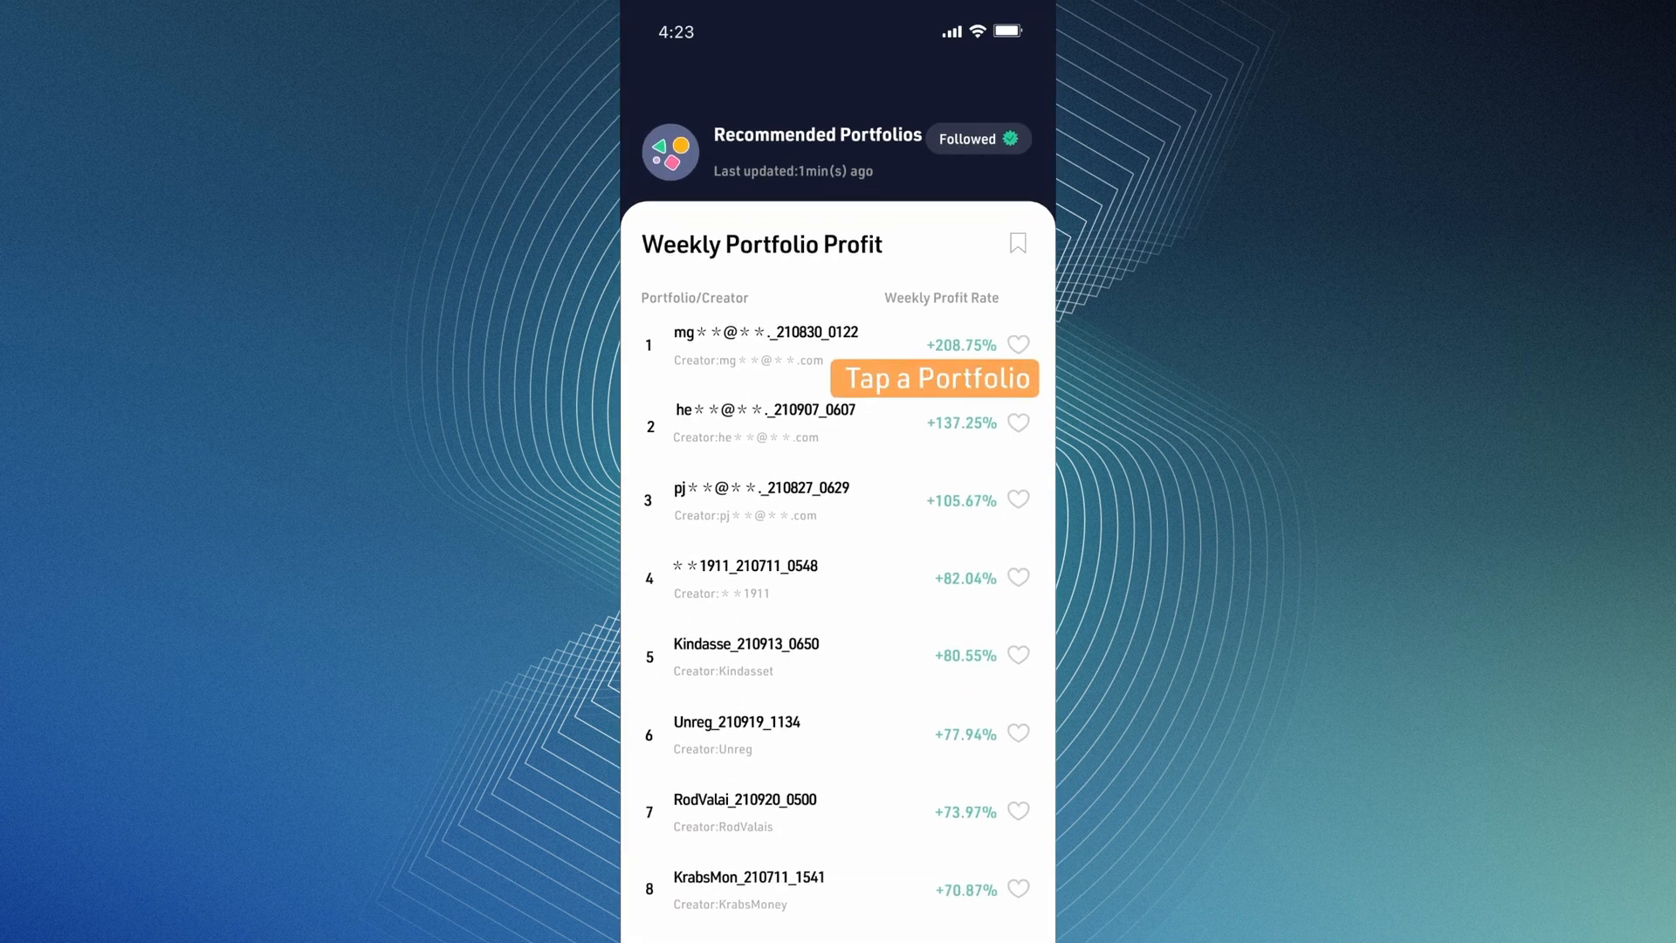
- Review the third-ranked portfolio's details and copy it into a new strategy with FTM and LABS
{"action": "left_click", "coordinate": [761, 499]}
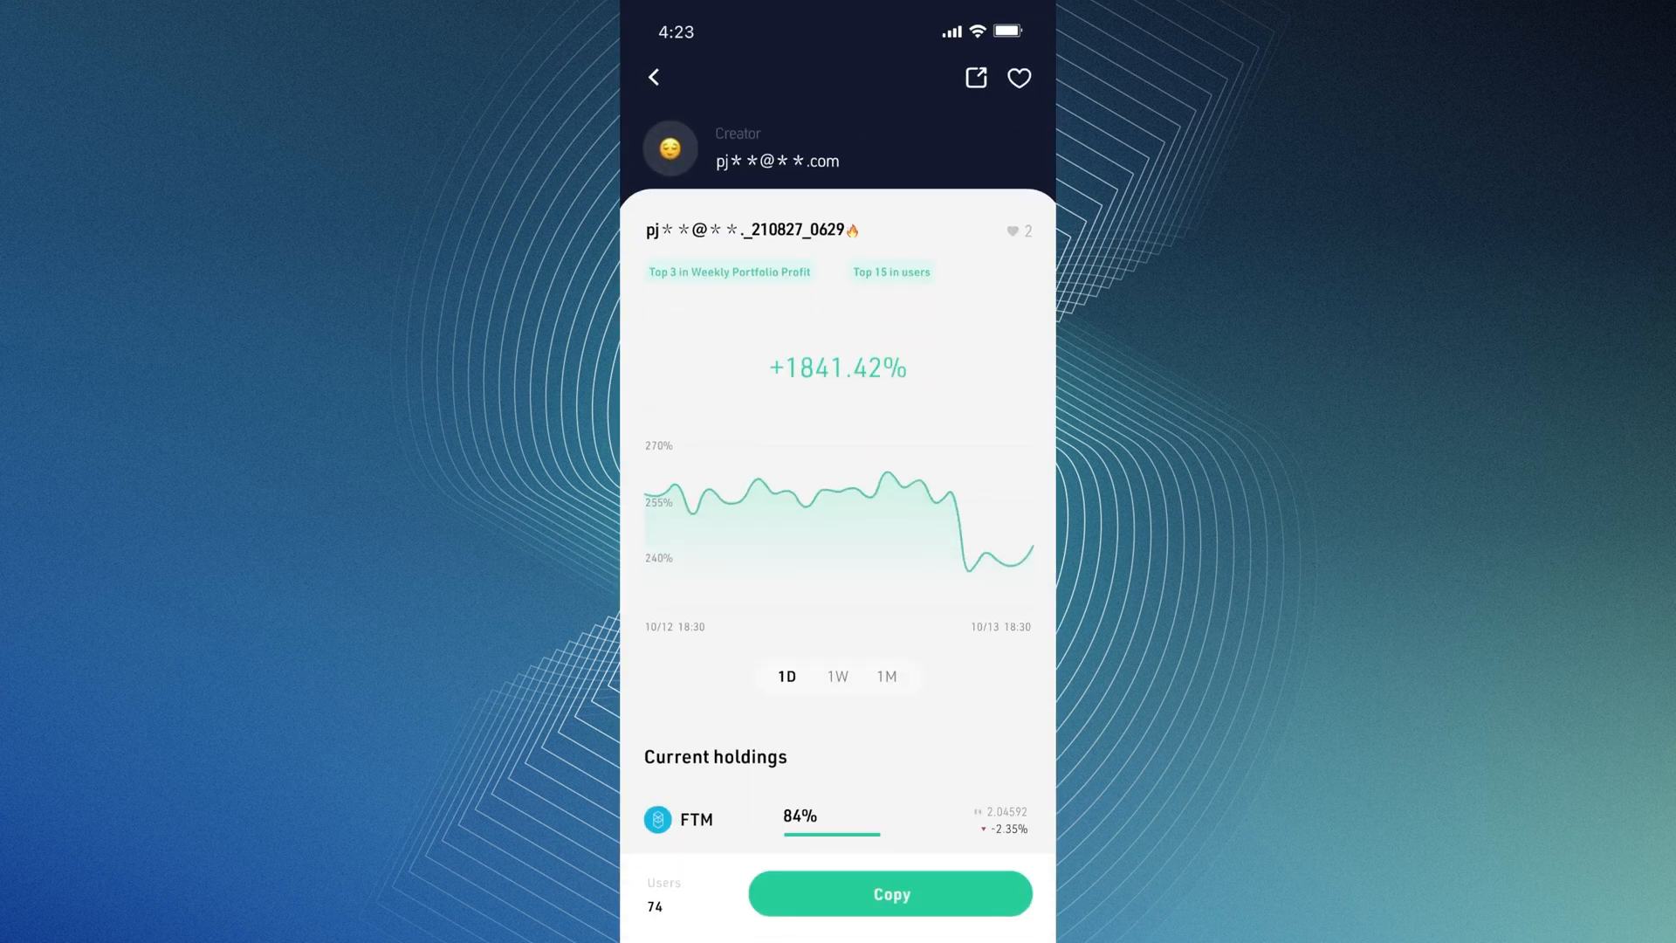
{"action": "scroll", "scroll_direction": "down", "scroll_amount": 3}
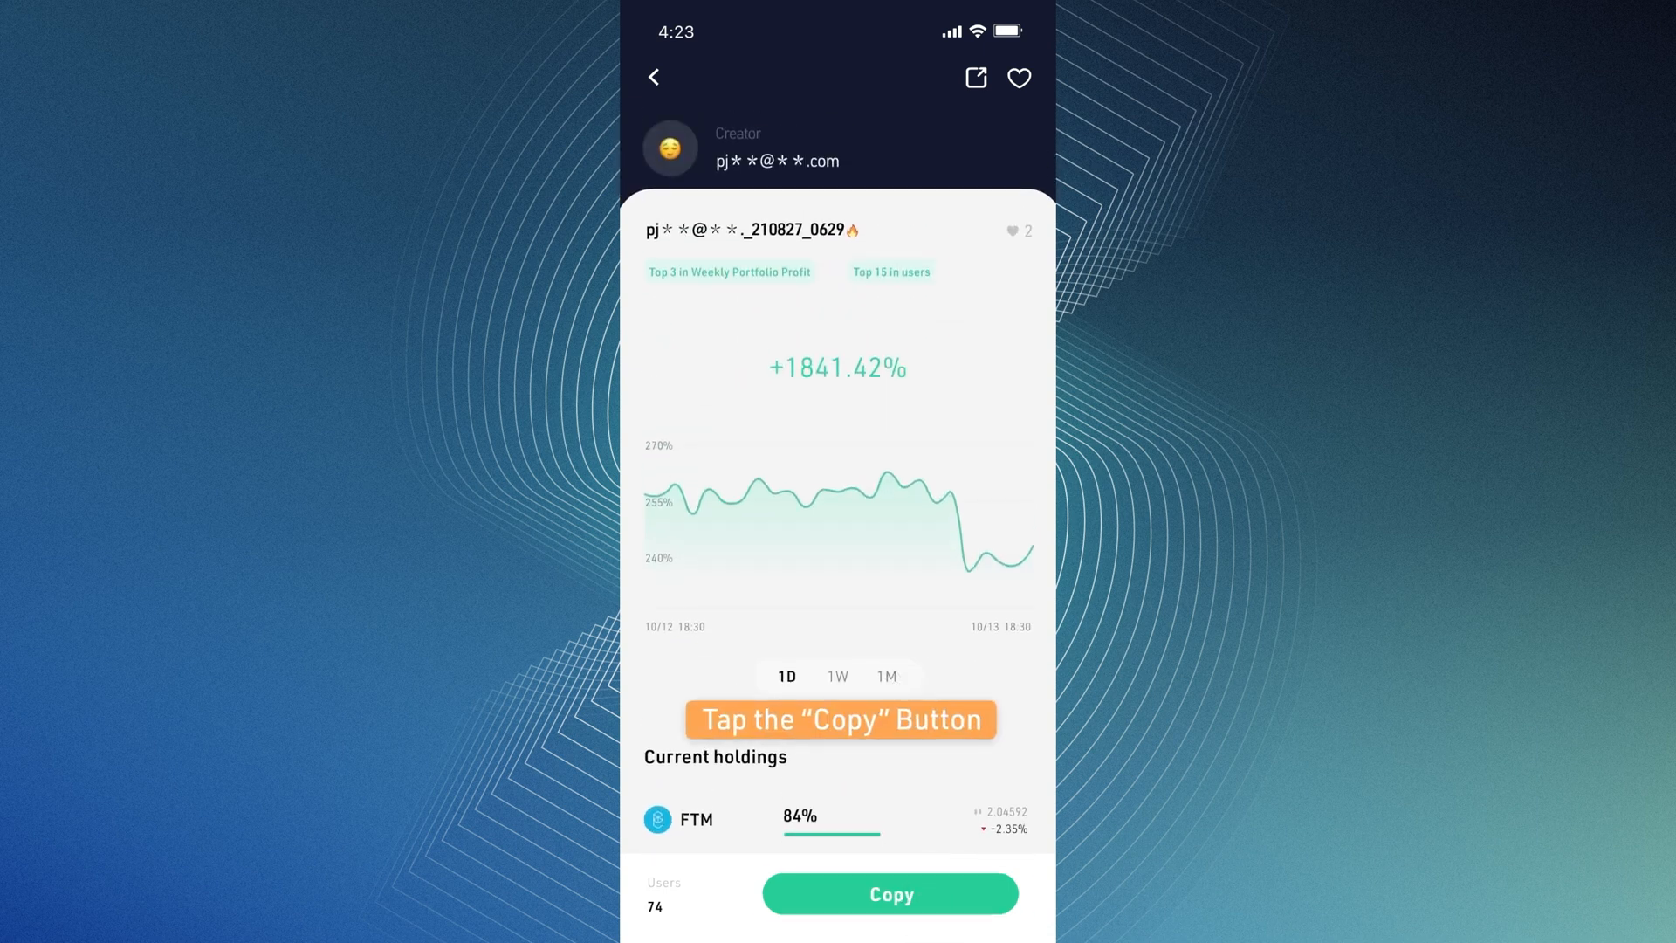
{"action": "left_click", "coordinate": [890, 894]}
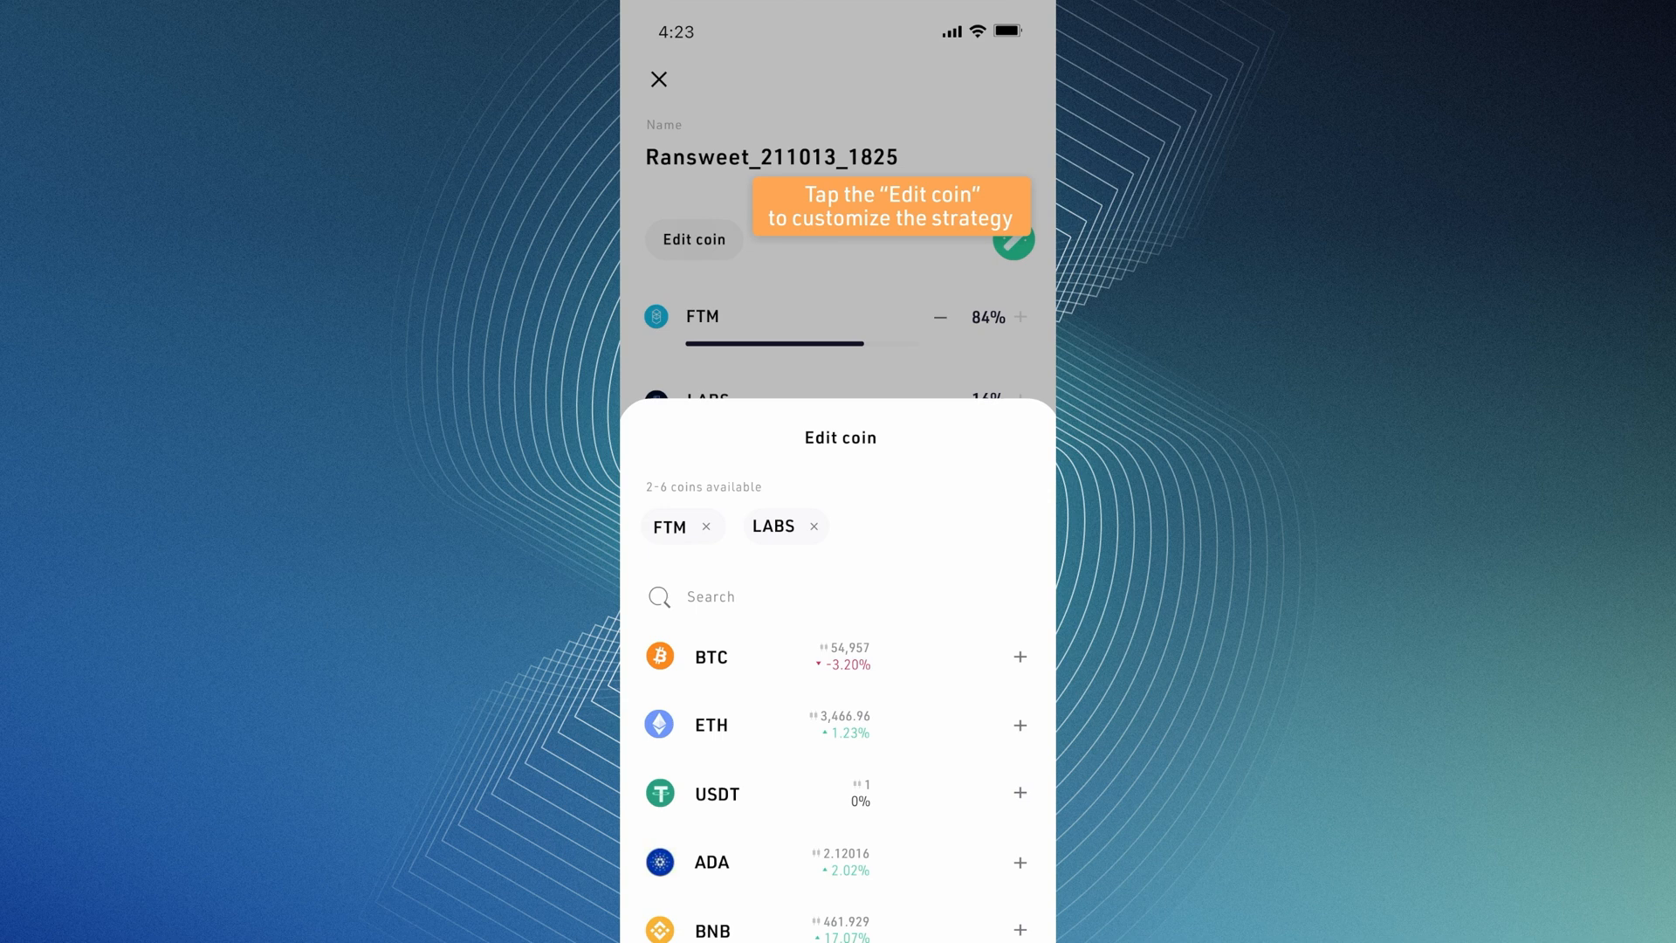
- Add ETH and USDT, set ETH to 17% and USDT to 18% for a 100% split, and create it with 409.018 USDT
{"action": "left_click", "coordinate": [1018, 725]}
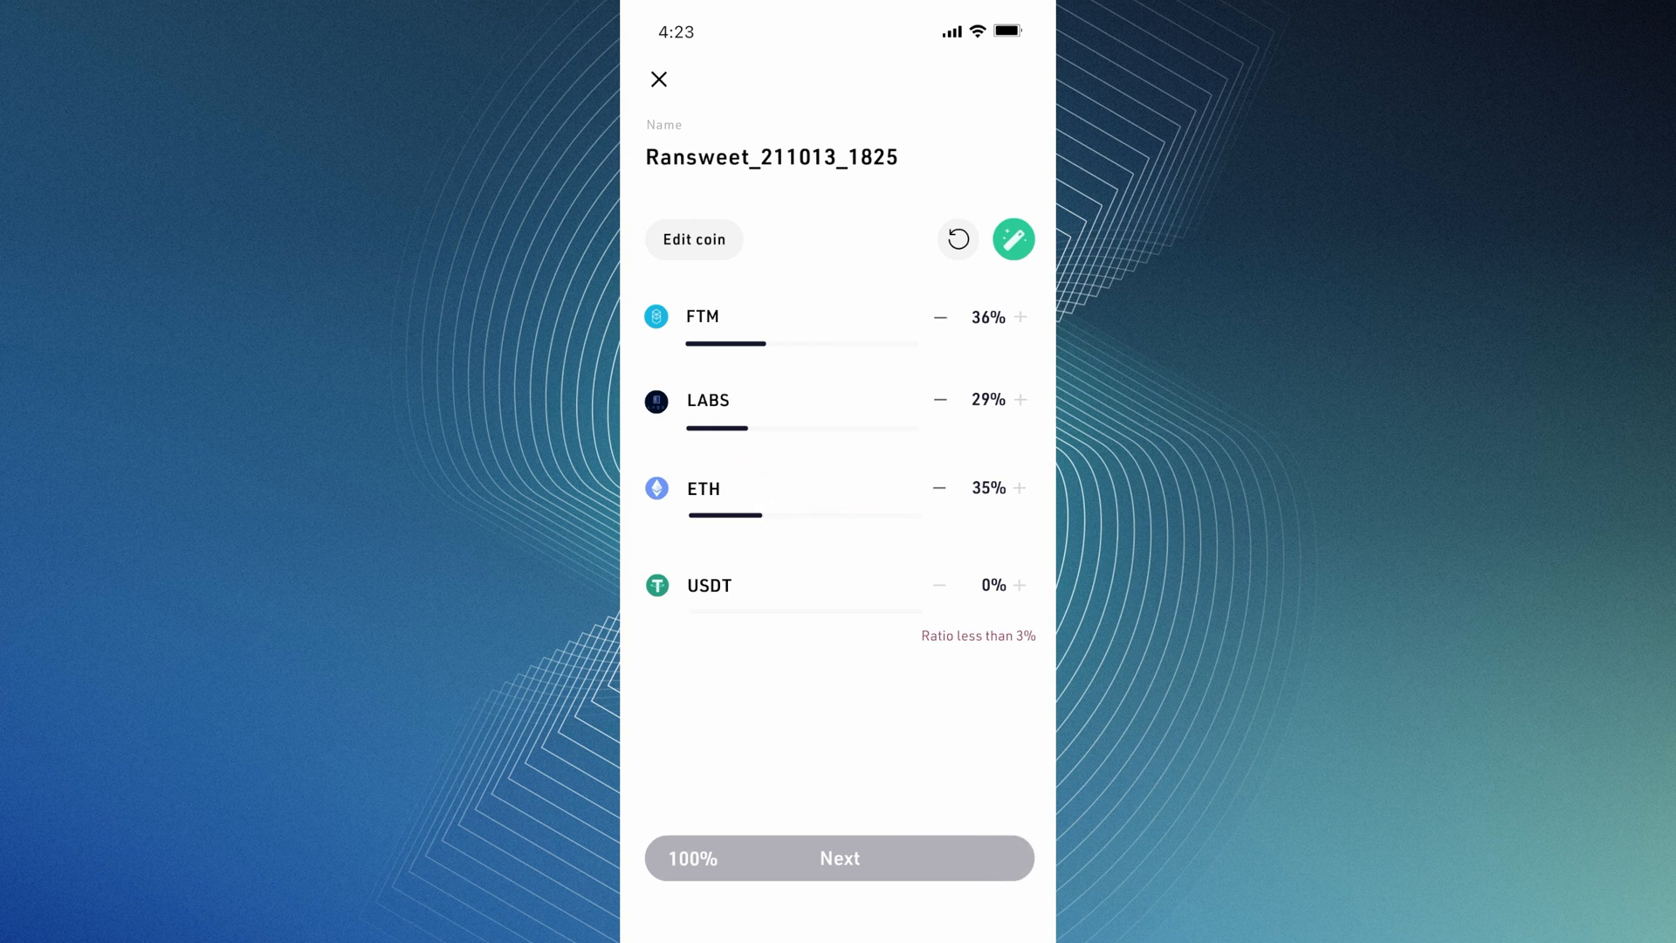
{"action": "left_click", "coordinate": [939, 489]}
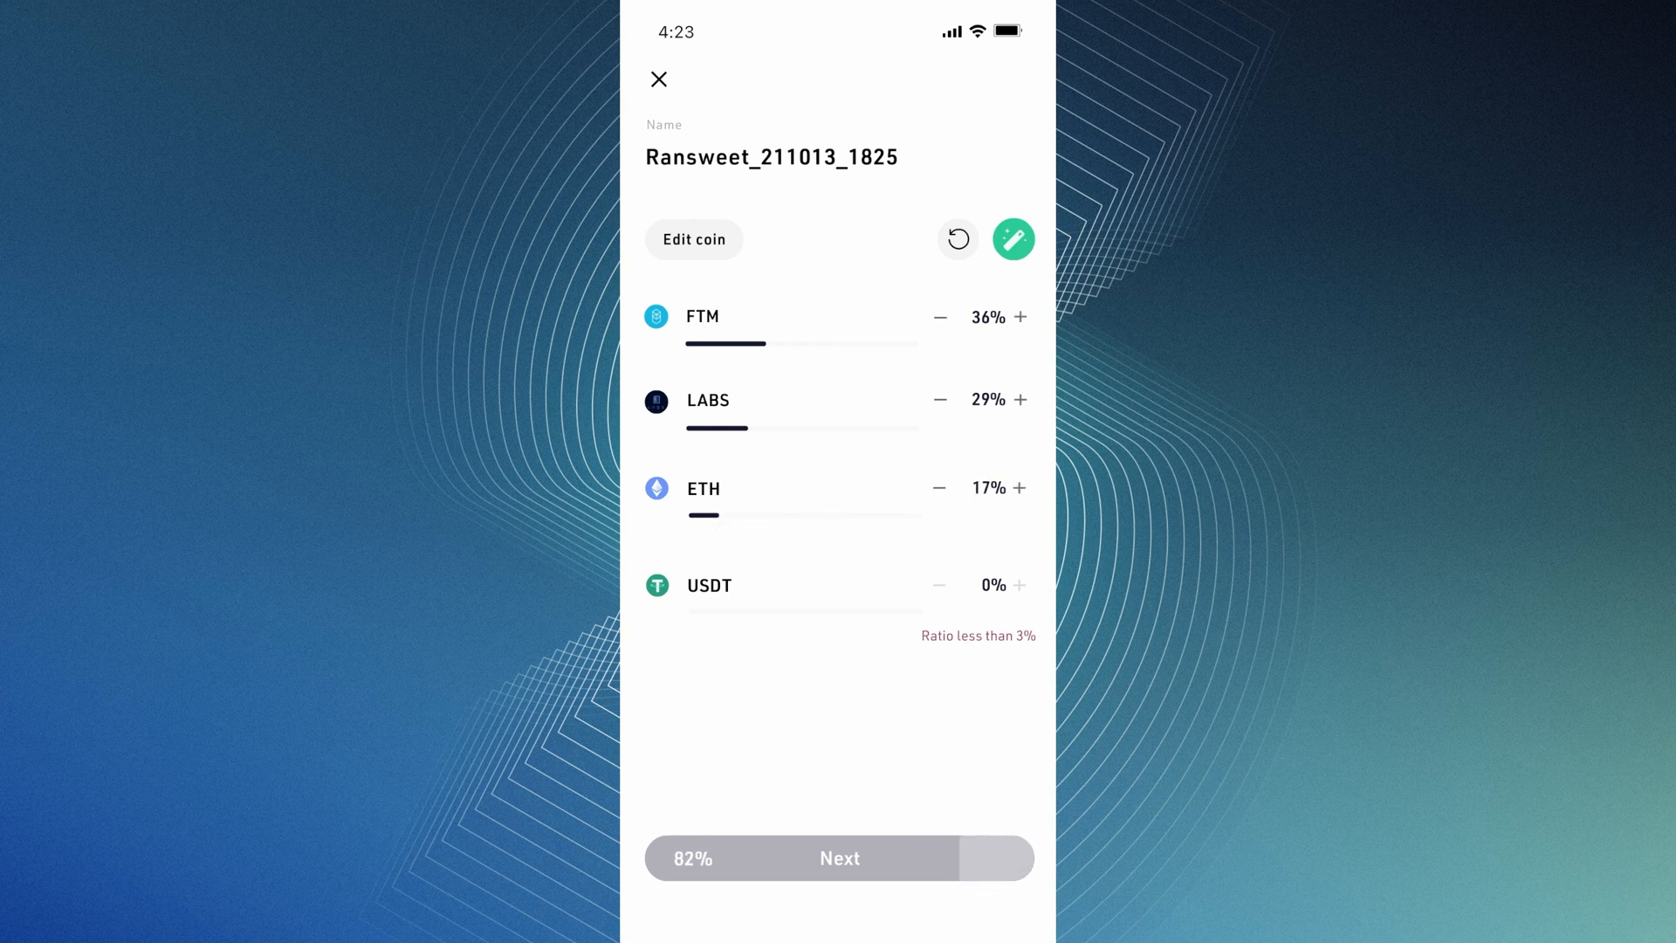
{"action": "left_click", "coordinate": [1020, 585]}
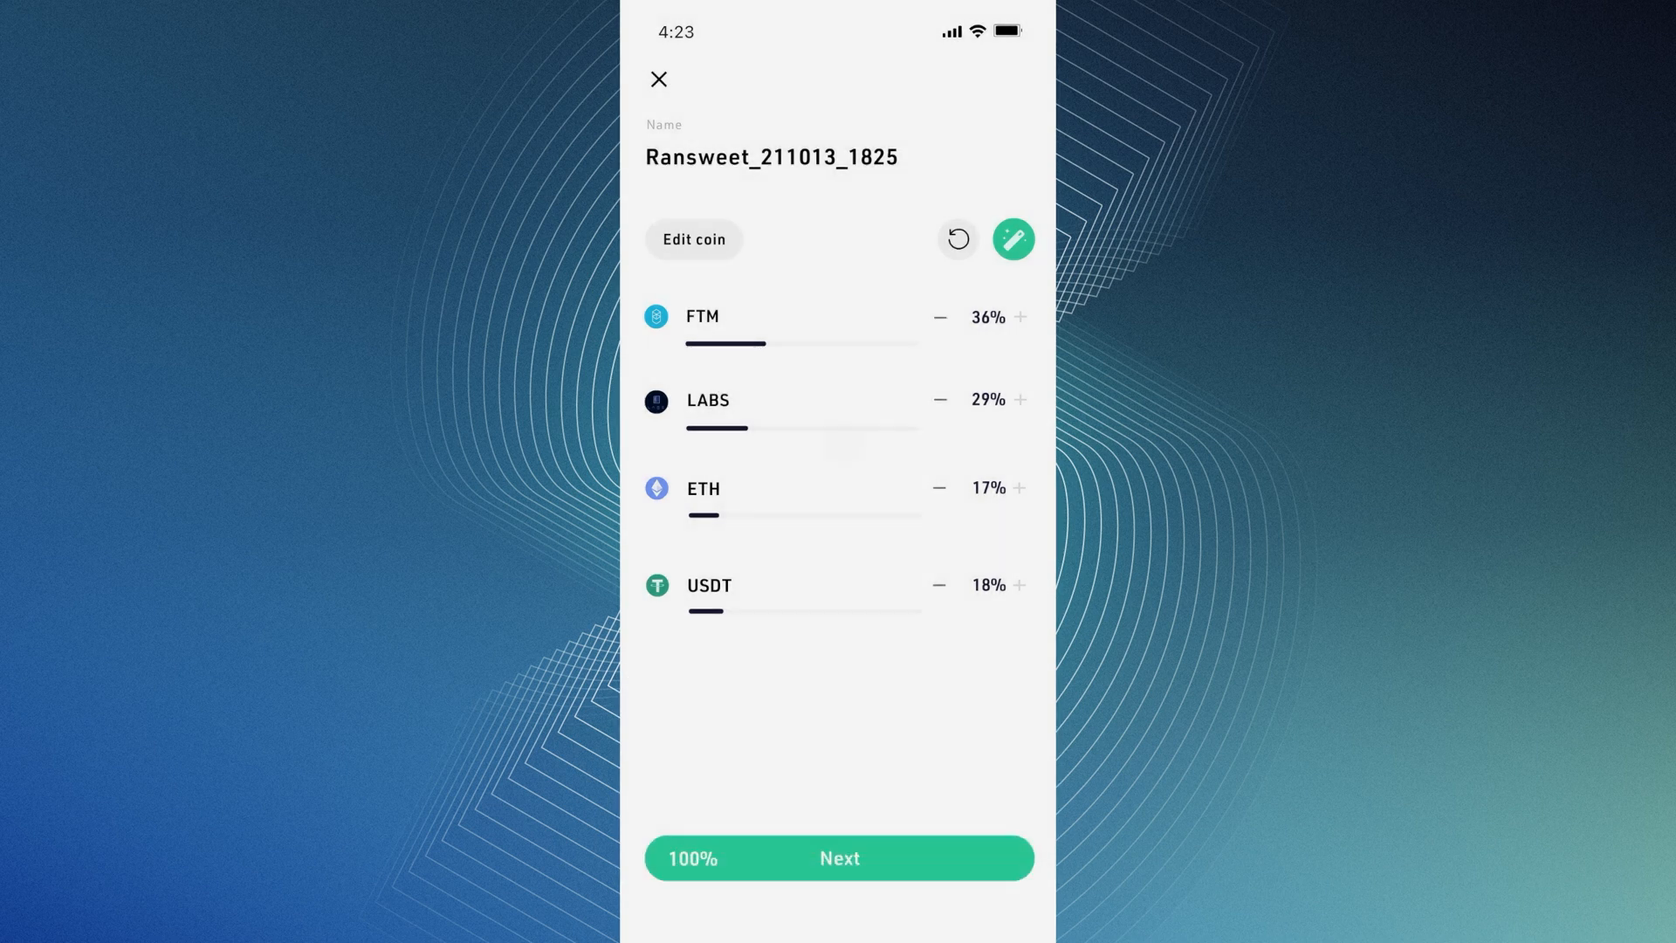
{"action": "left_click", "coordinate": [840, 857]}
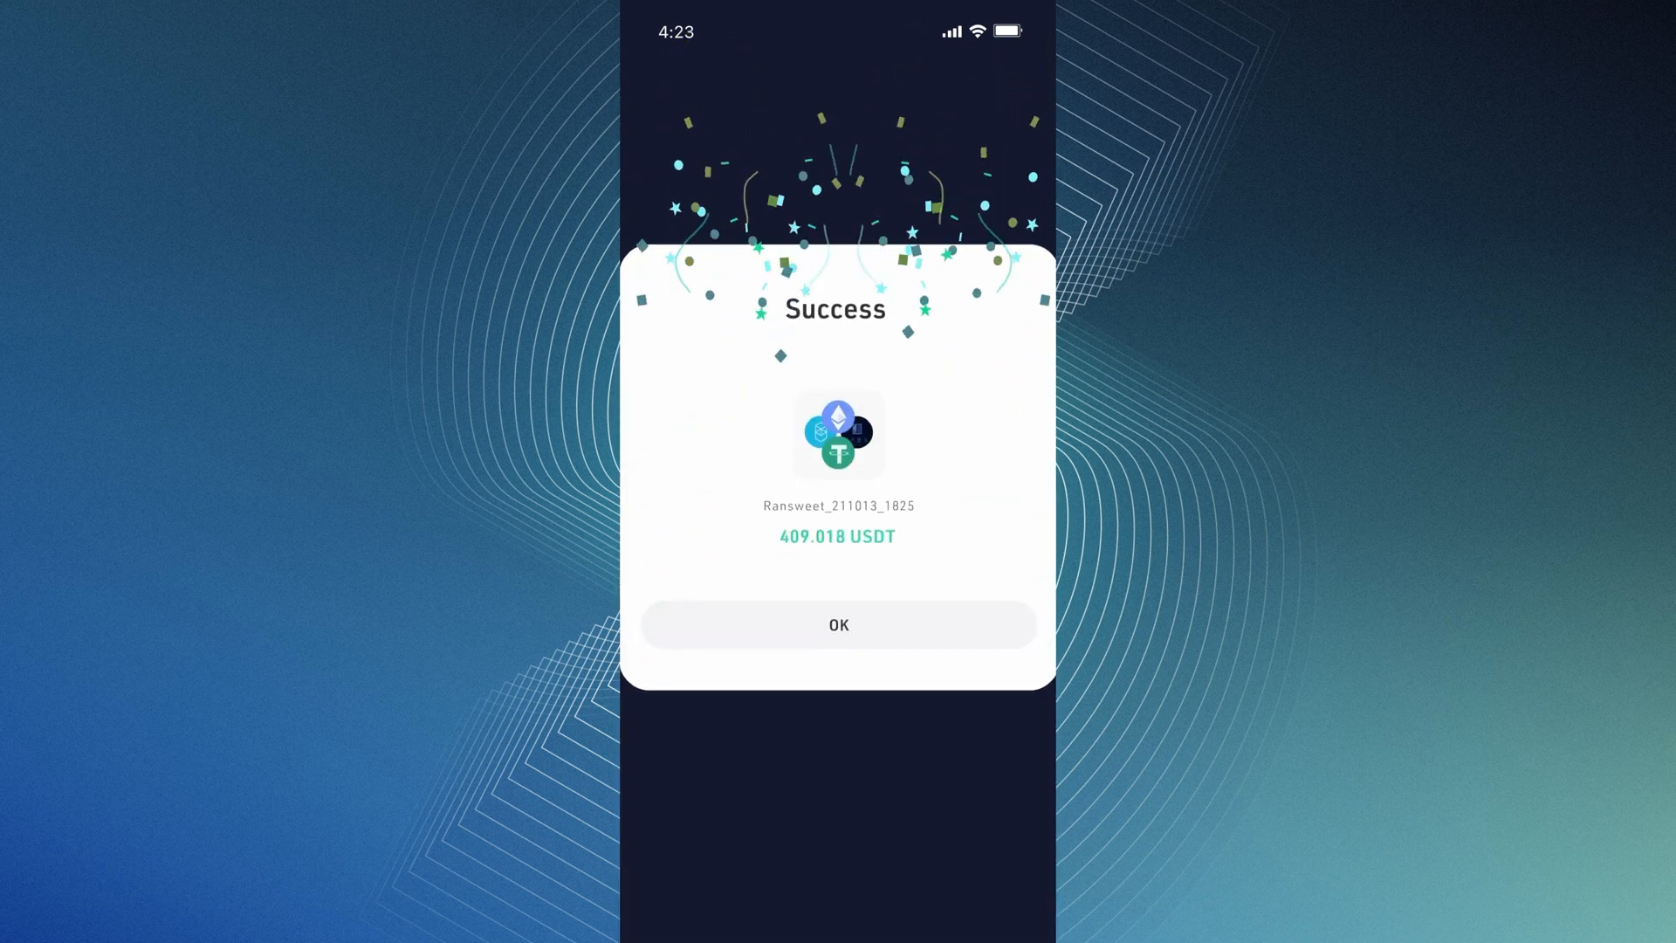
- View the new Ransweet_211013_1825 portfolio (408.36 USDT) and generate its share poster with more share options
{"action": "left_click", "coordinate": [839, 625]}
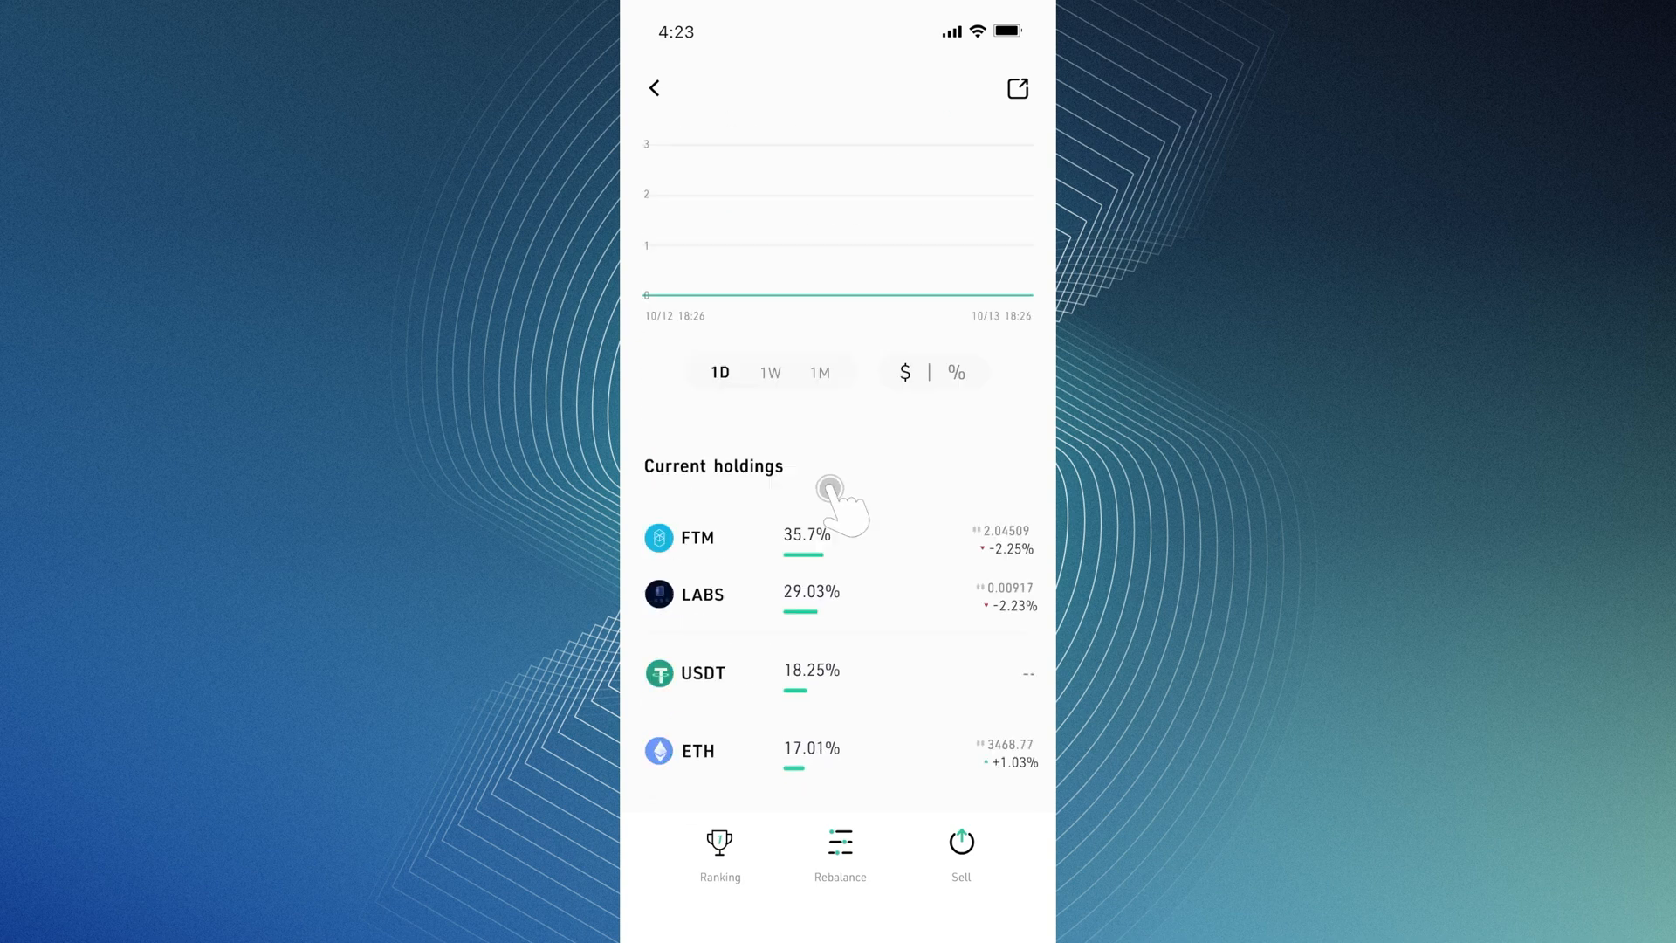
{"action": "scroll", "scroll_direction": "down", "scroll_amount": 3}
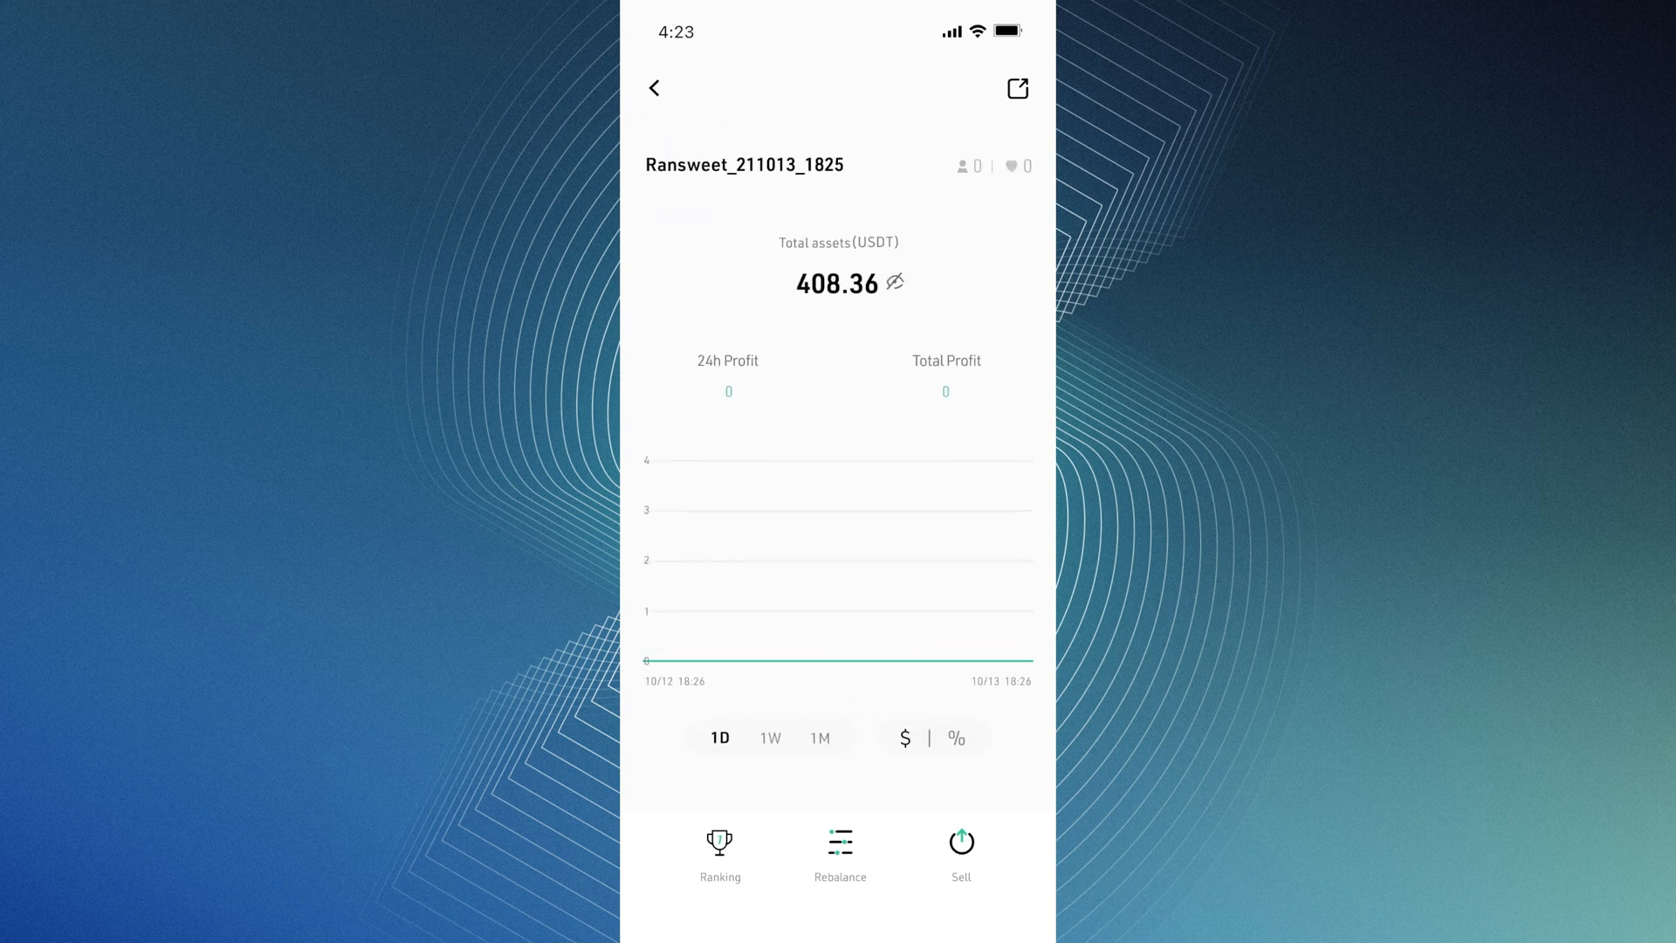
{"action": "left_click", "coordinate": [1016, 87]}
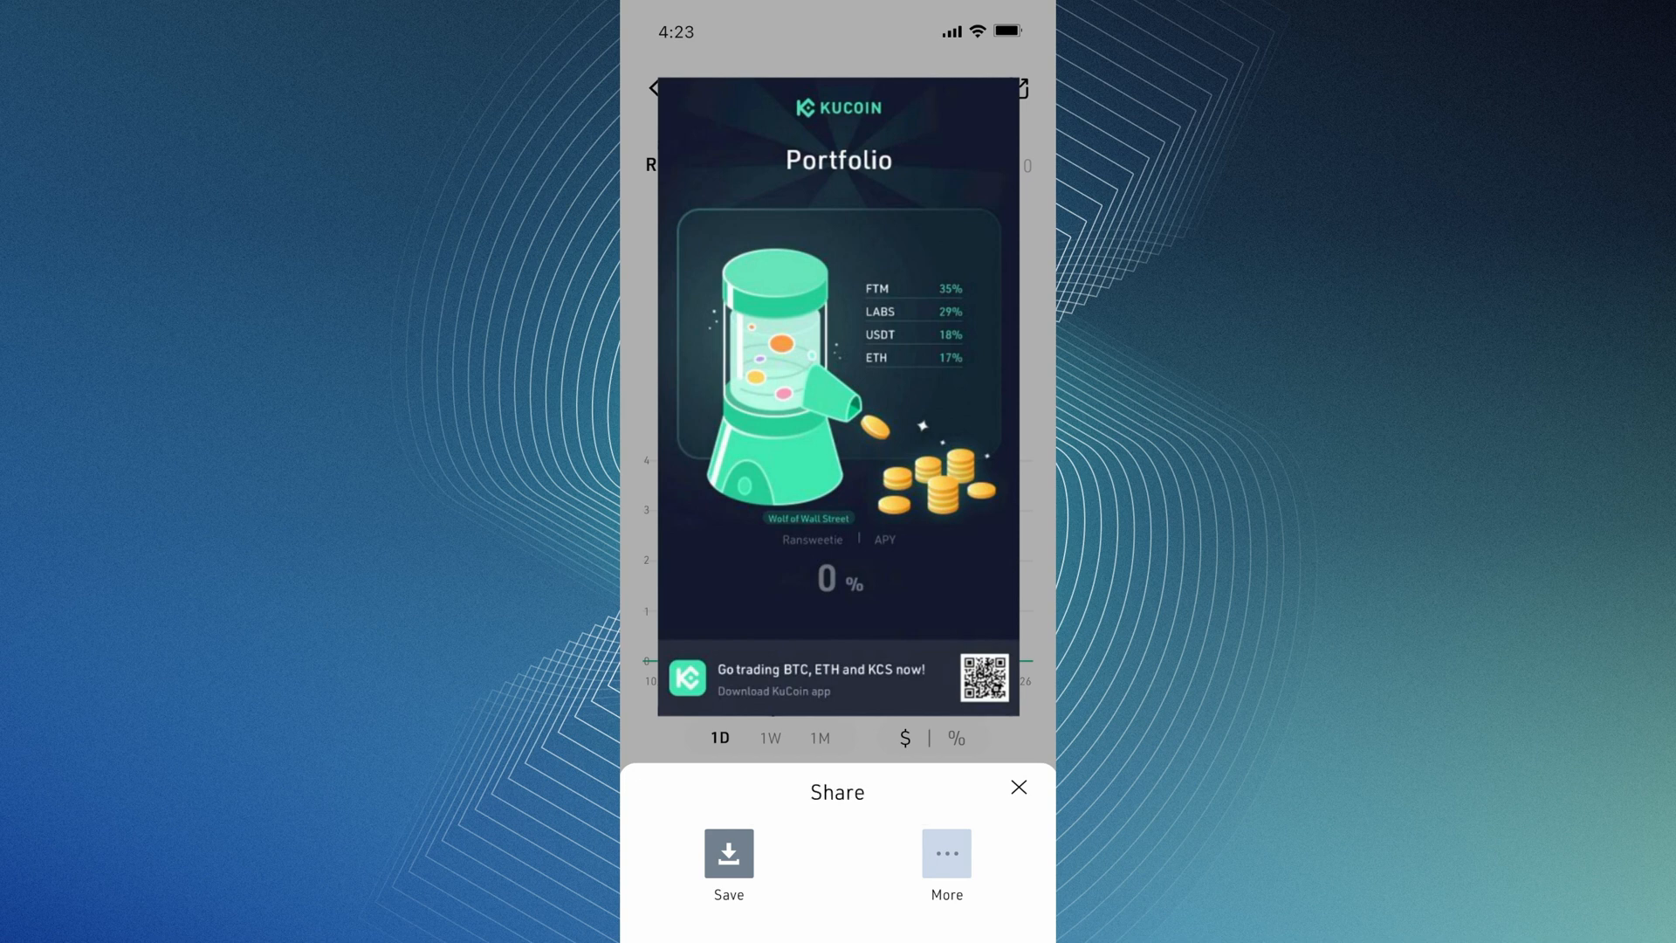
{"action": "left_click", "coordinate": [1016, 787]}
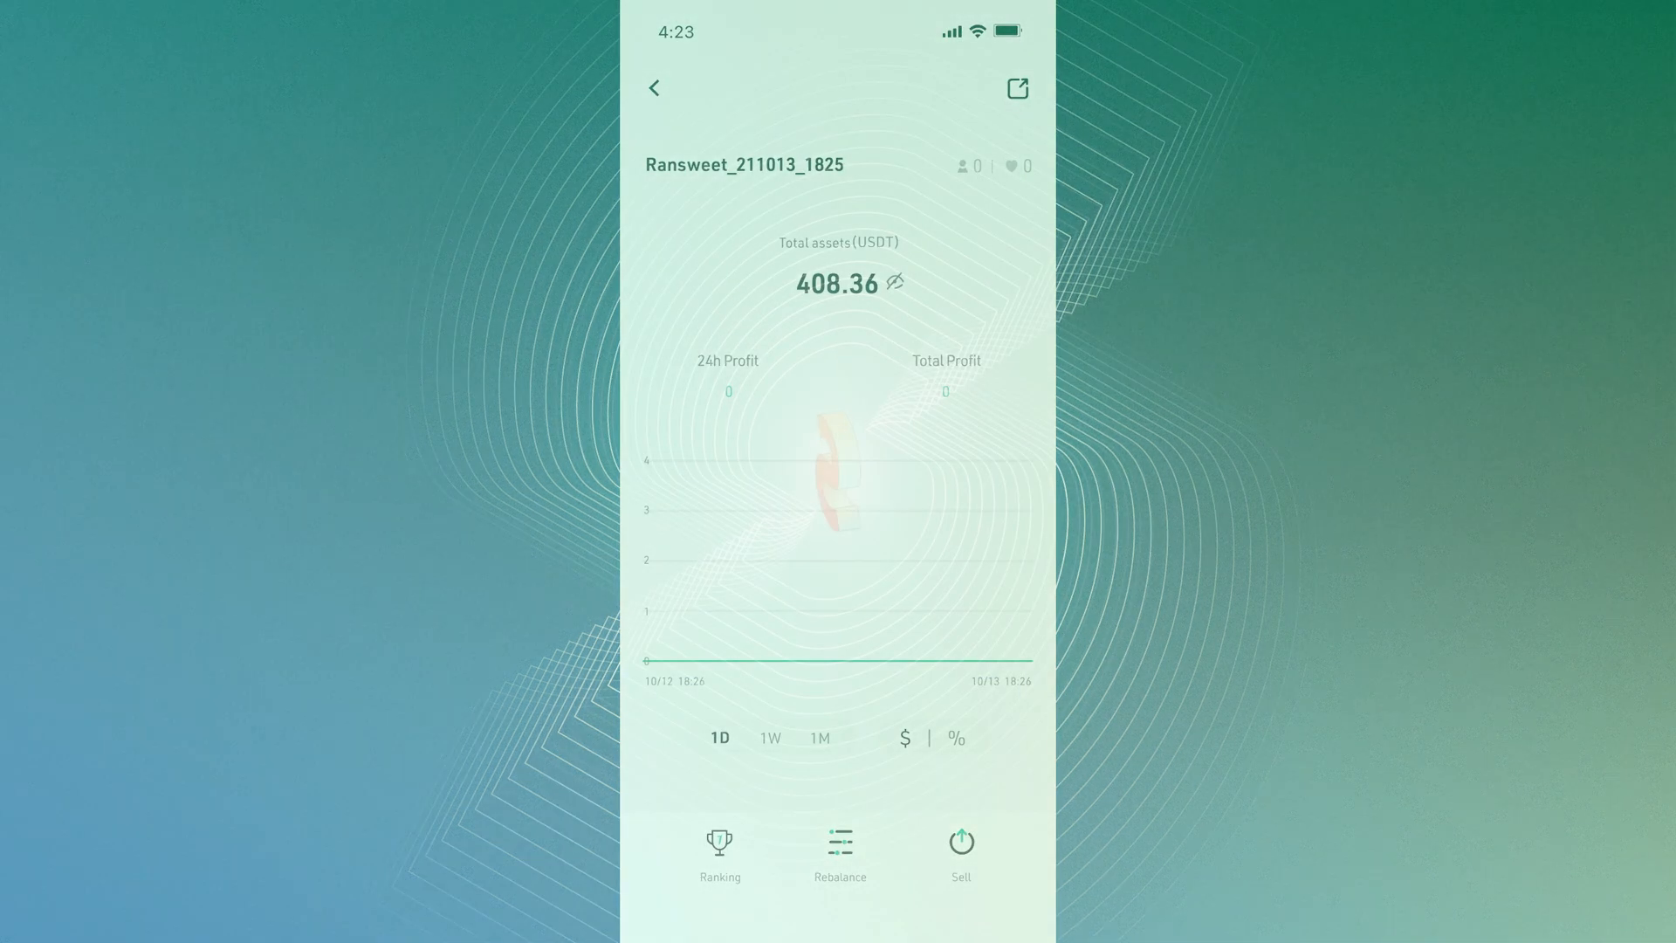